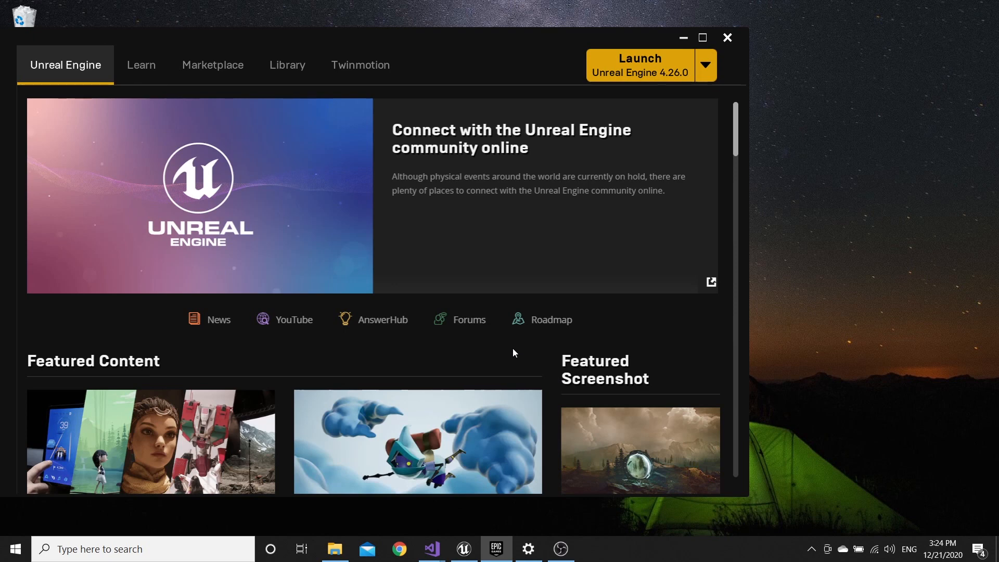
mouse_move(141, 65)
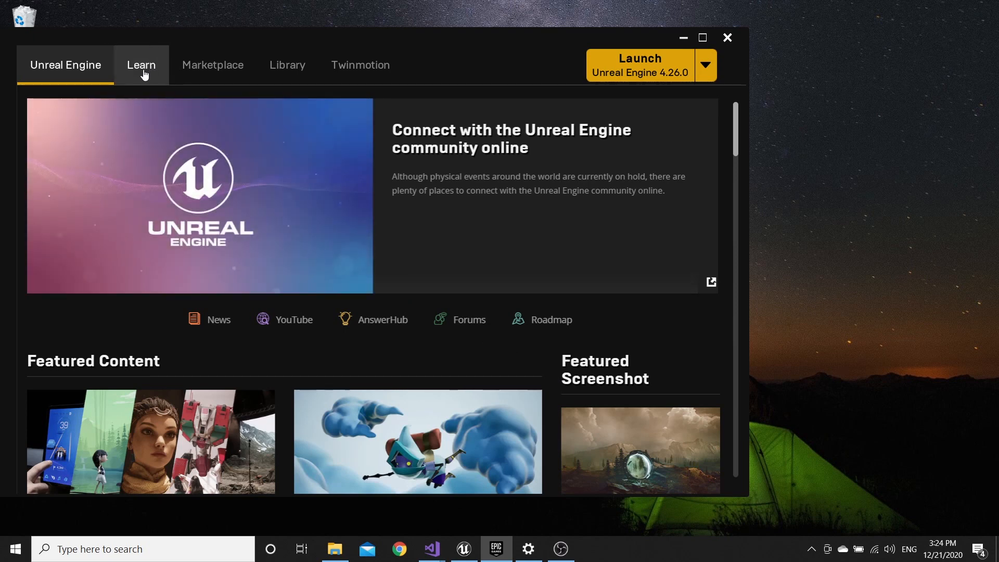
mouse_move(159, 76)
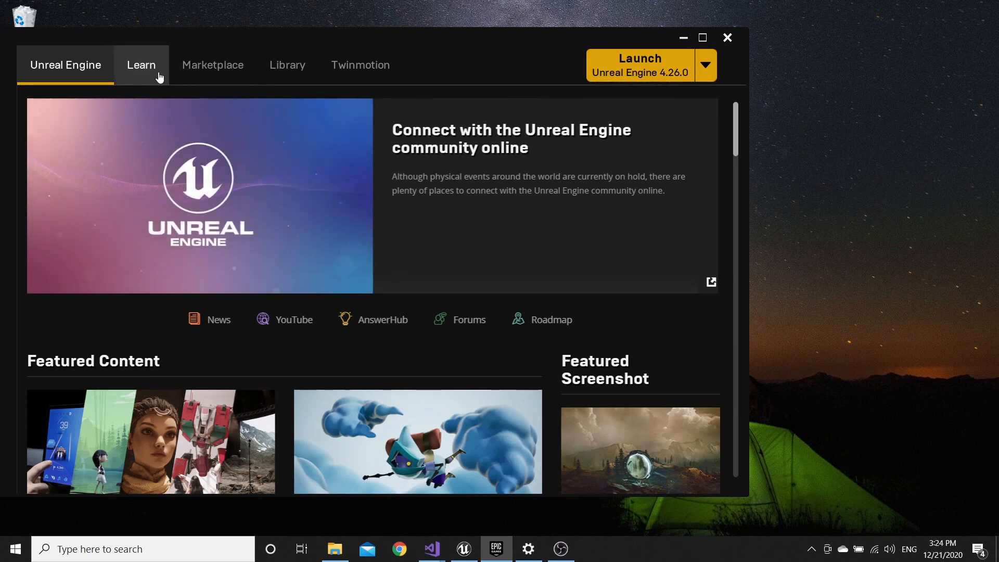
mouse_move(276, 336)
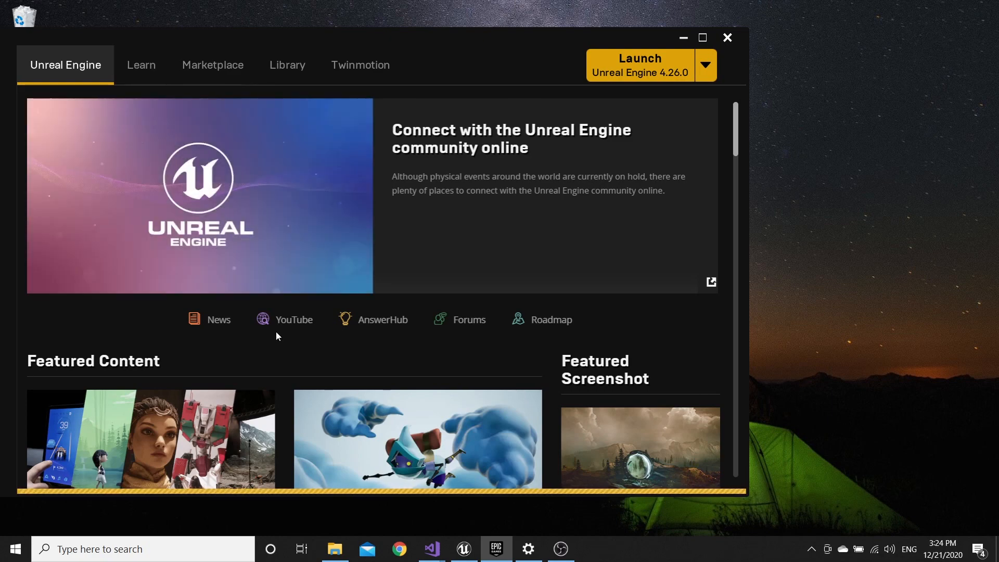
Visit the Learn section of the Epic Games Launcher, then close the launcher window
click(141, 65)
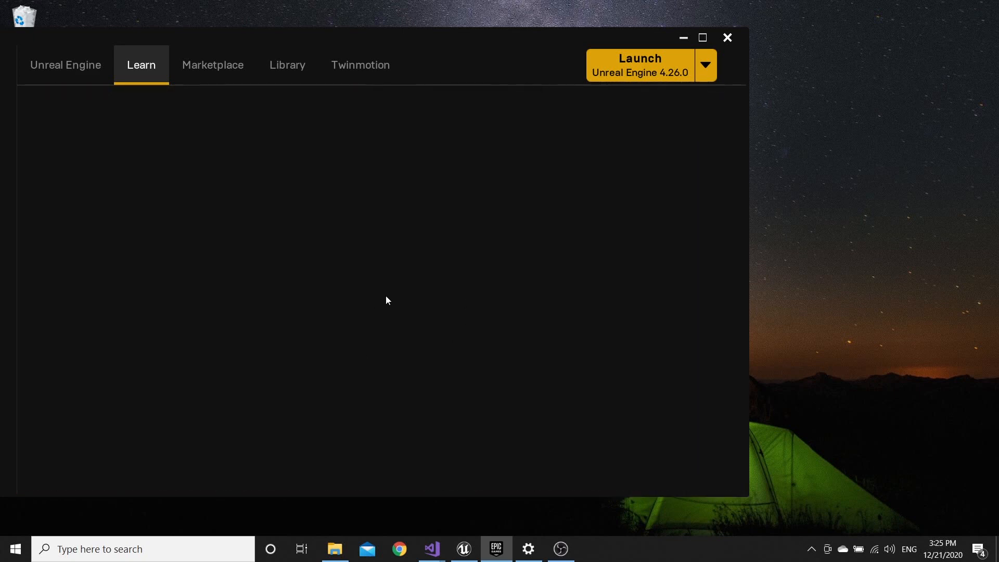
click(213, 65)
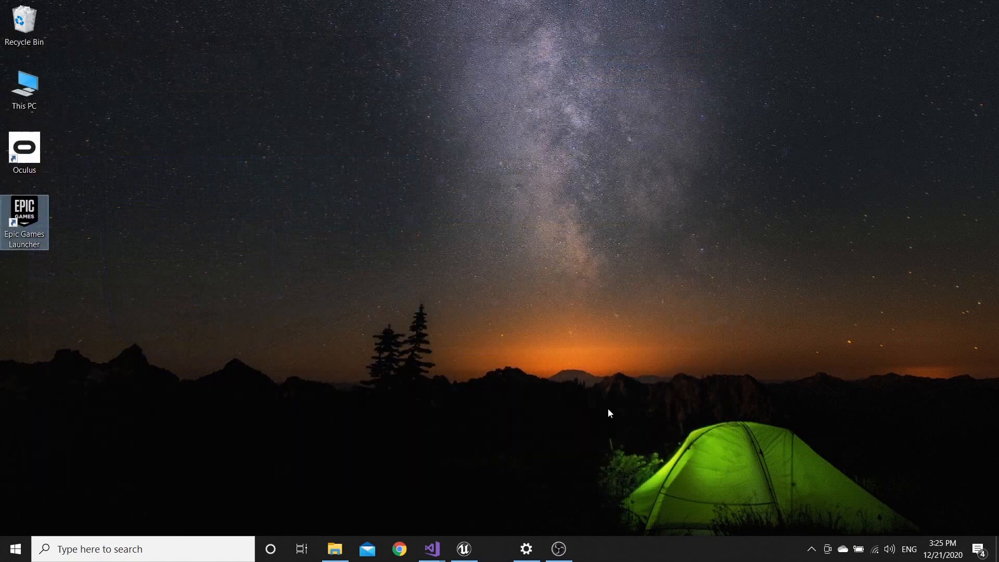
Bring the Unreal editor forward and open the EmptyStage level
click(463, 549)
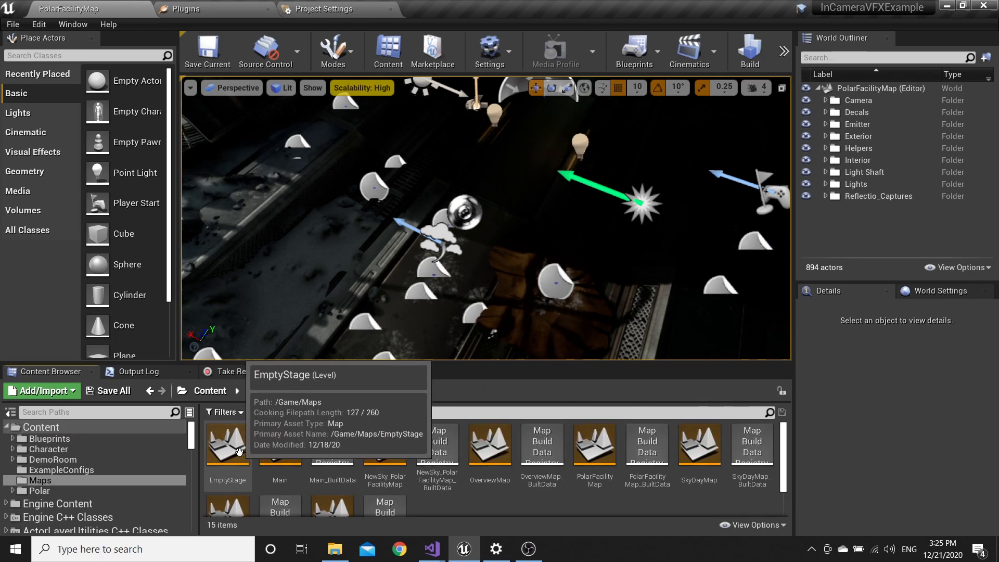
double_click(228, 445)
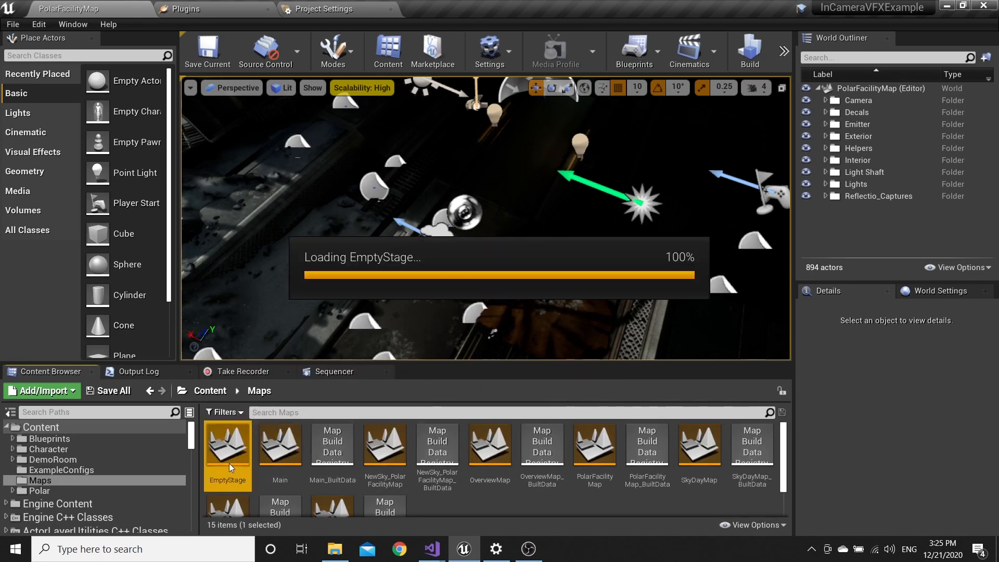
double_click(227, 444)
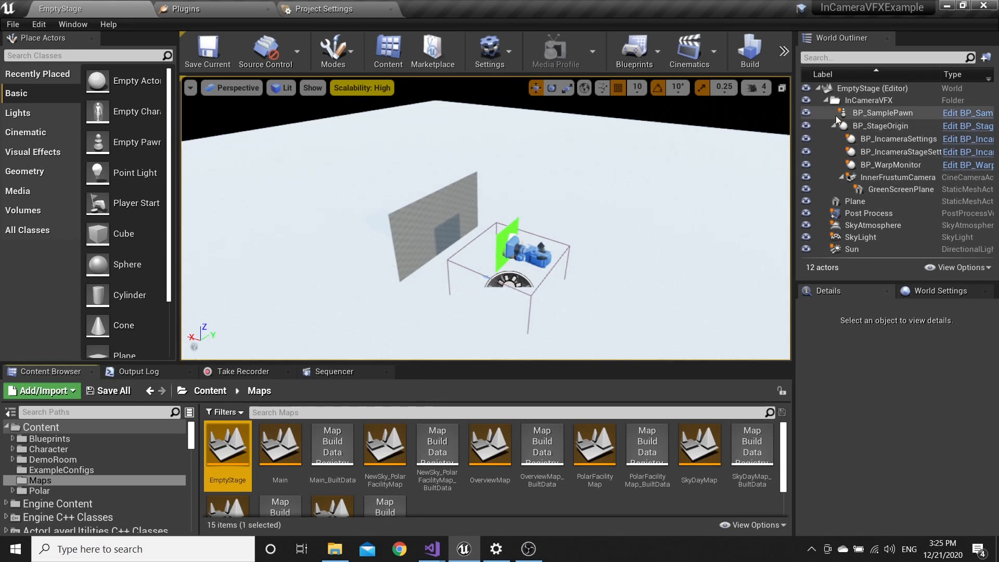
click(826, 100)
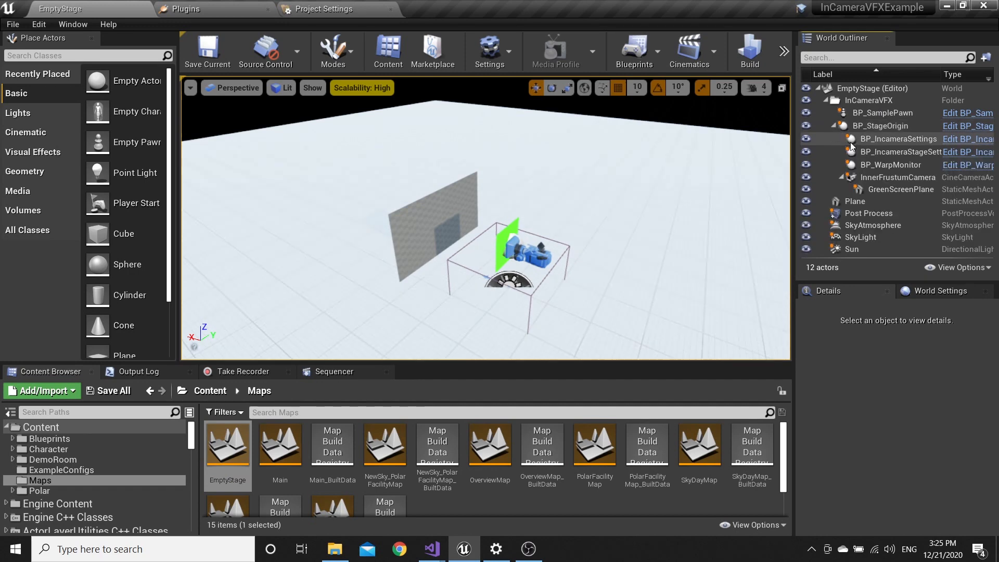
Select the seven InCameraVFX stage actors and view their actions, then reopen PolarFacilityMap
click(899, 176)
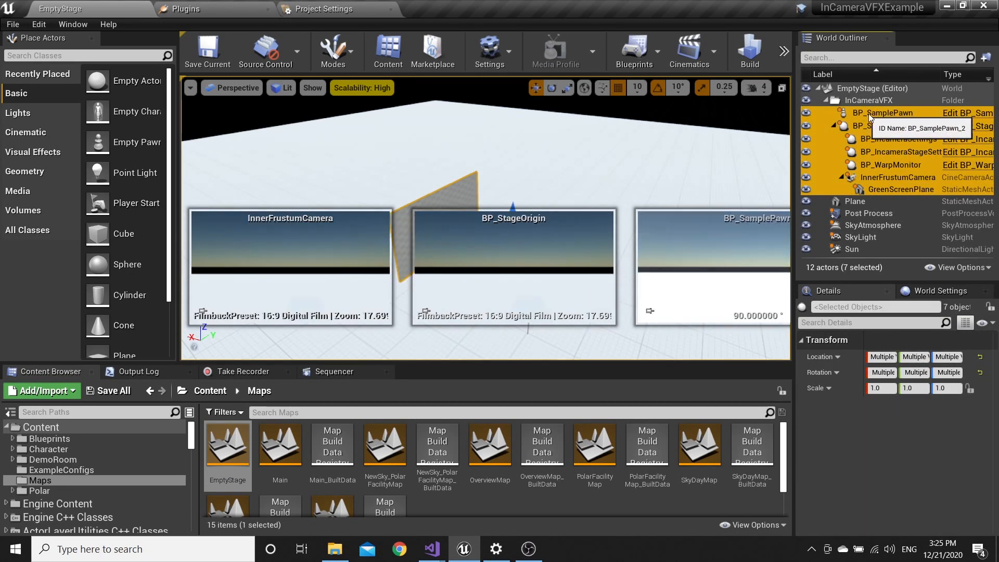
right_click(879, 113)
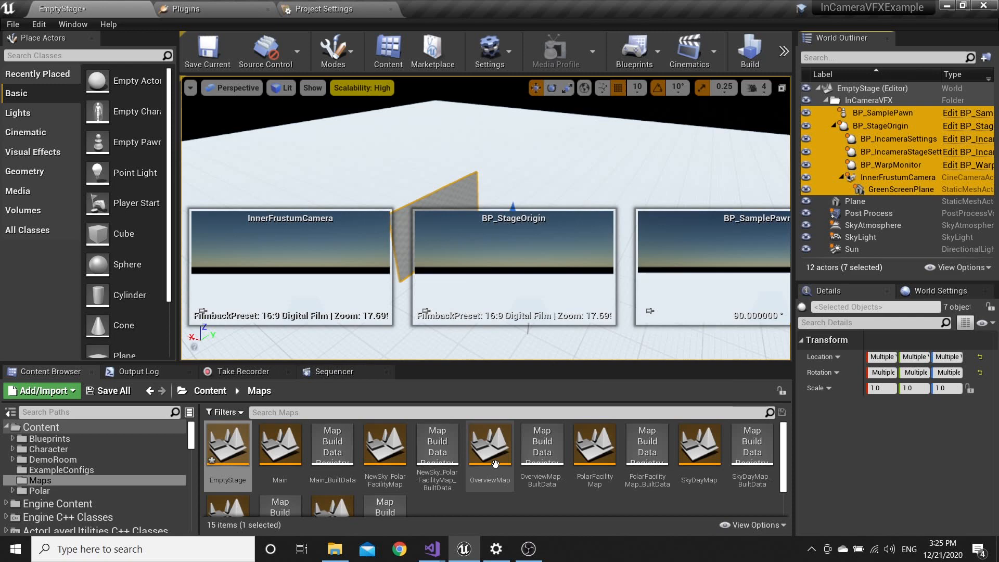
double_click(594, 444)
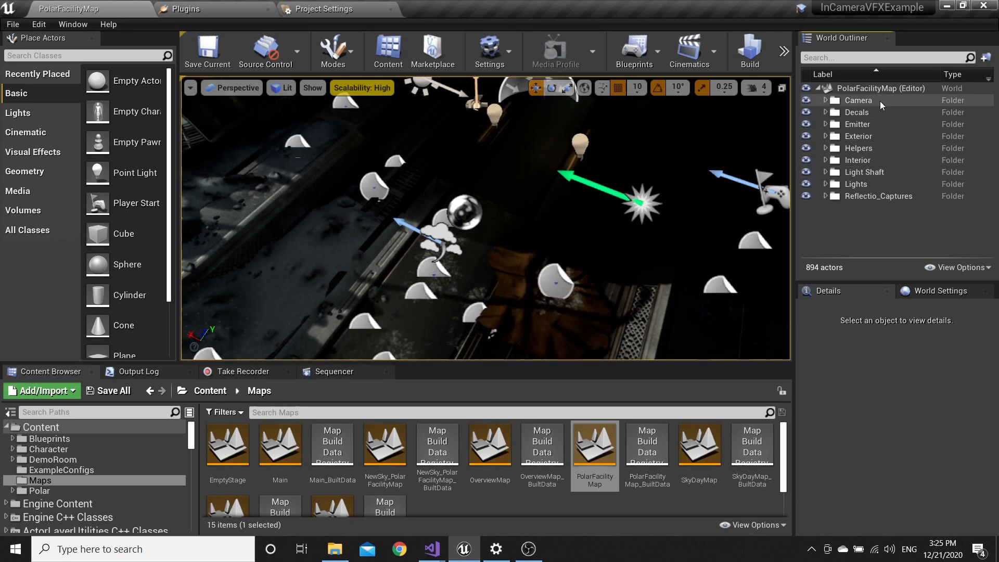
right_click(880, 87)
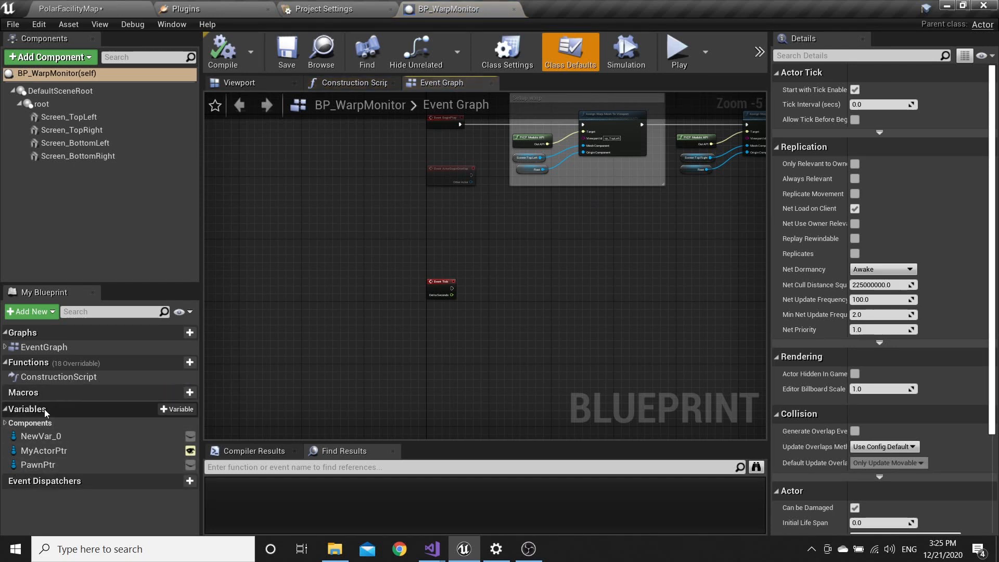
mouse_move(43, 451)
text(My)
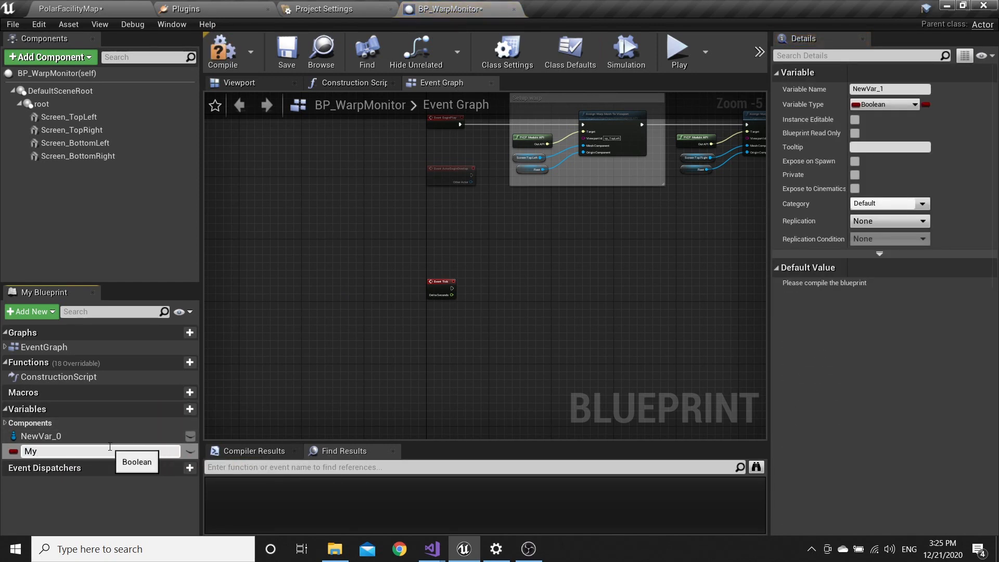
Create the variable MyActorPtr and set its type to My Actor Object Reference
text(Actor)
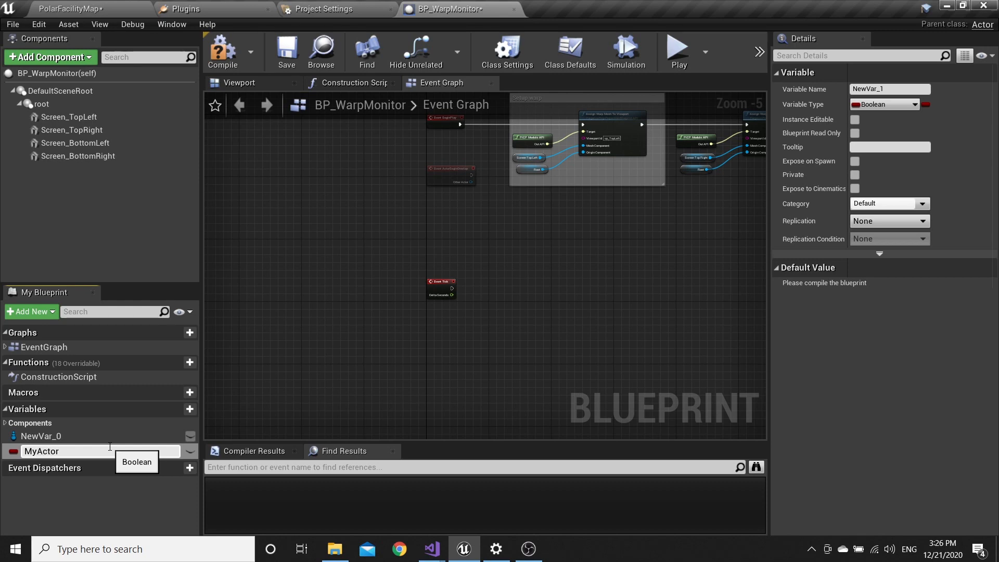
text(MyActorPtr)
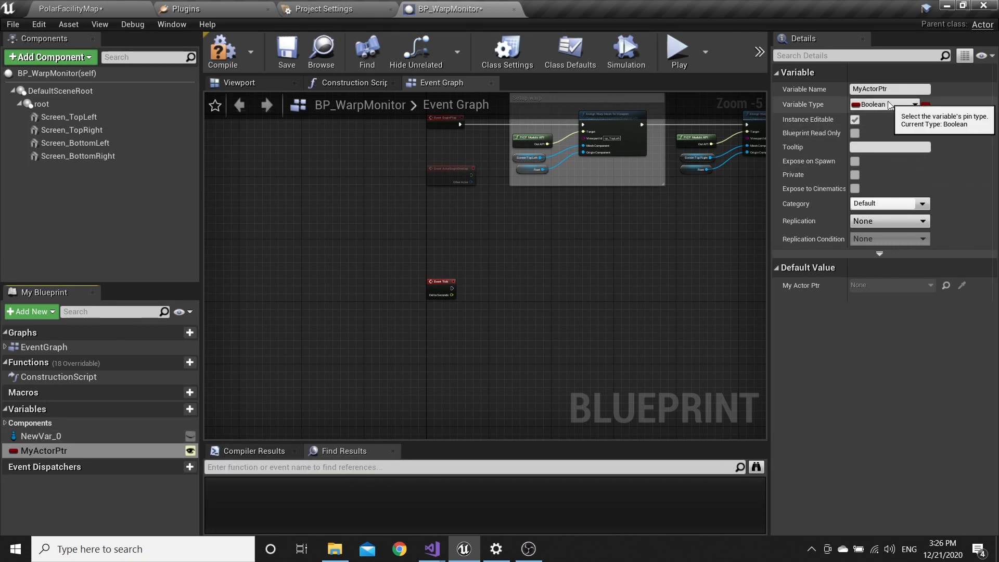
click(886, 104)
text(MyA)
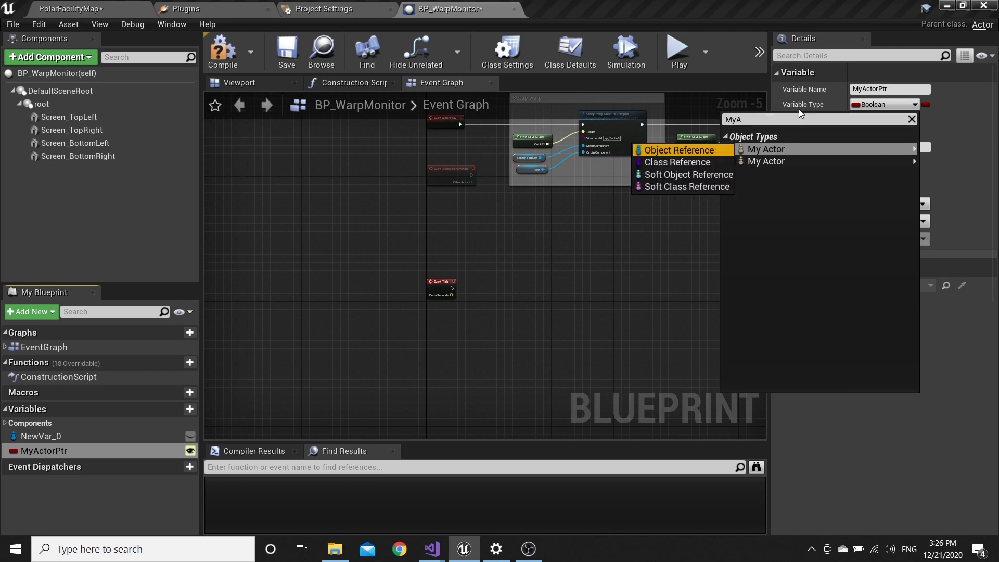
click(767, 148)
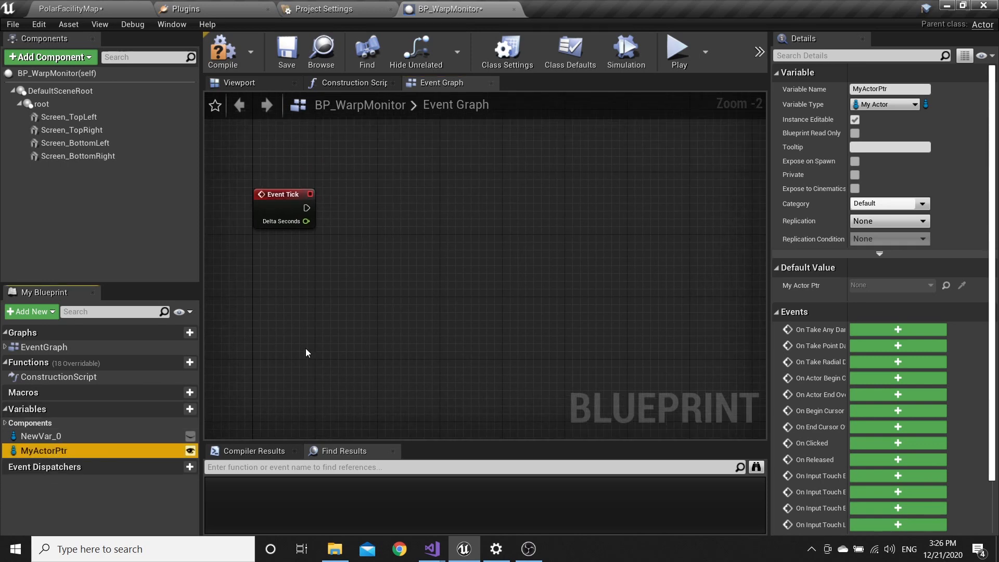
Drive Event Tick into a Branch on MyActorPtr's Is Valid, and add a root component getter
drag(43, 450, 362, 282)
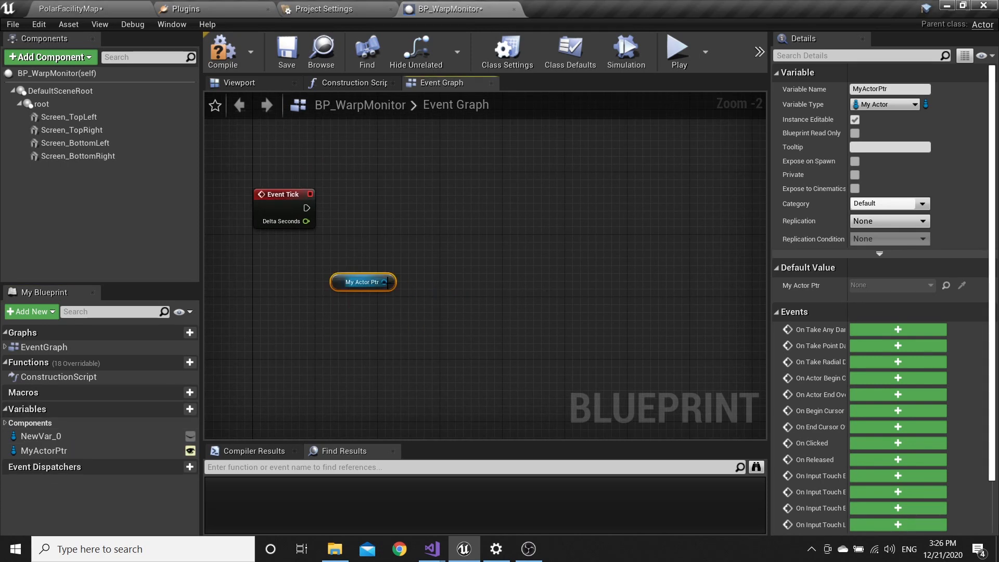
drag(379, 282, 452, 268)
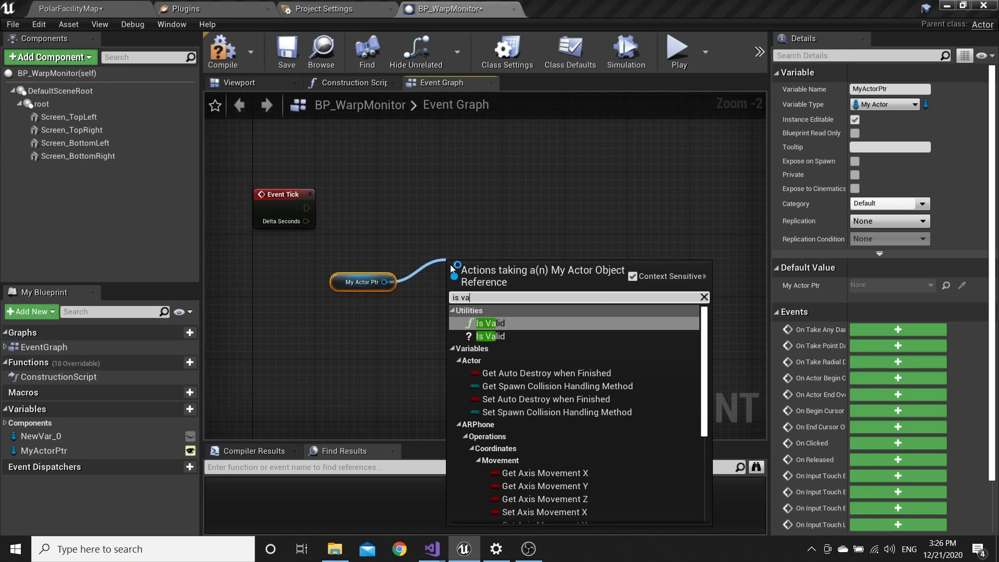
click(491, 323)
text(branc)
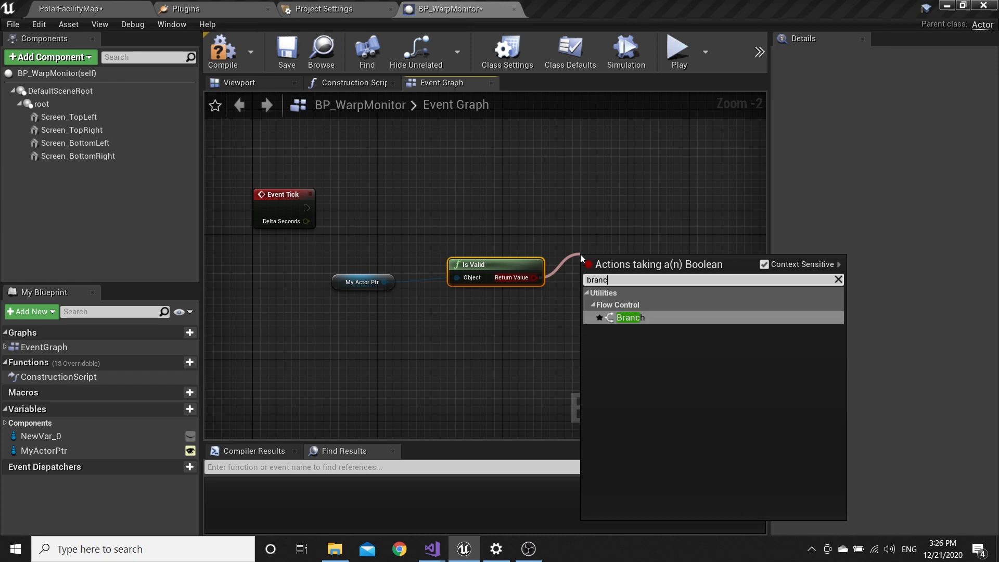
click(628, 317)
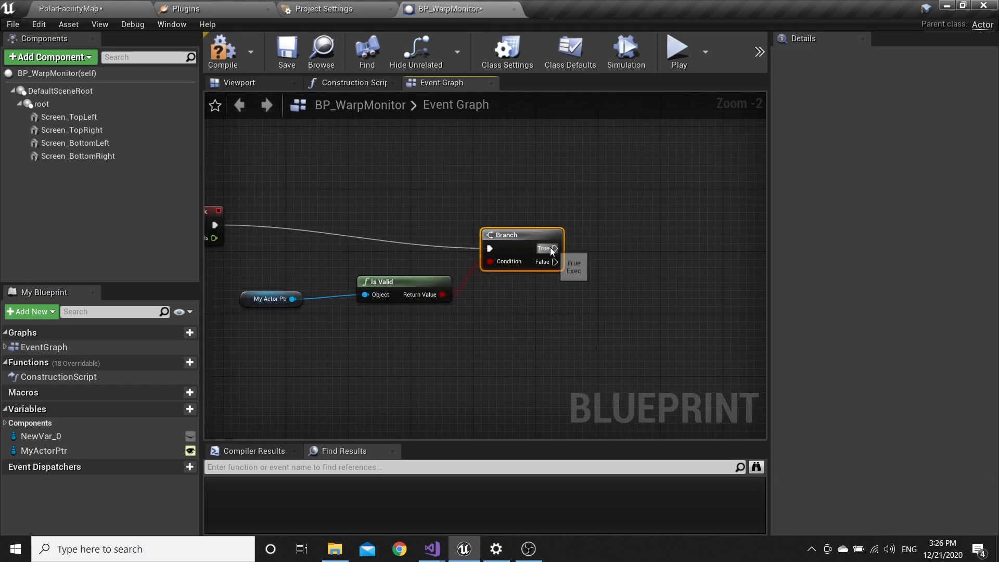
drag(555, 249, 663, 274)
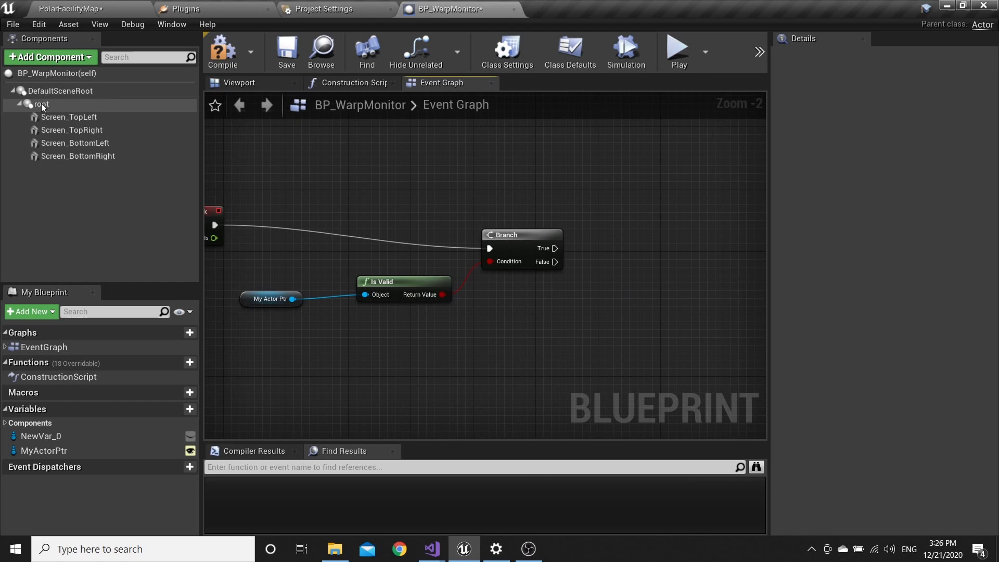
click(41, 104)
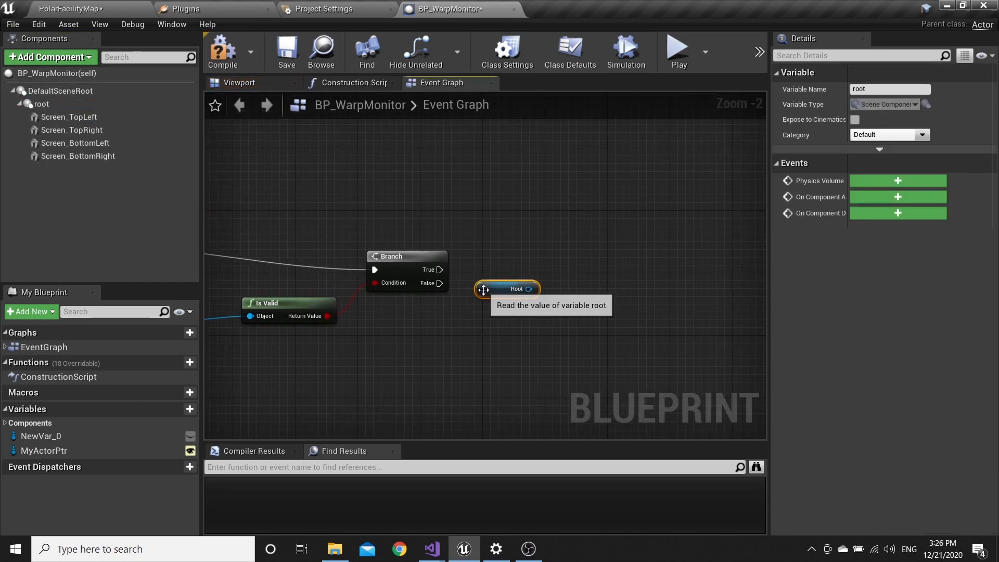
drag(506, 289, 485, 312)
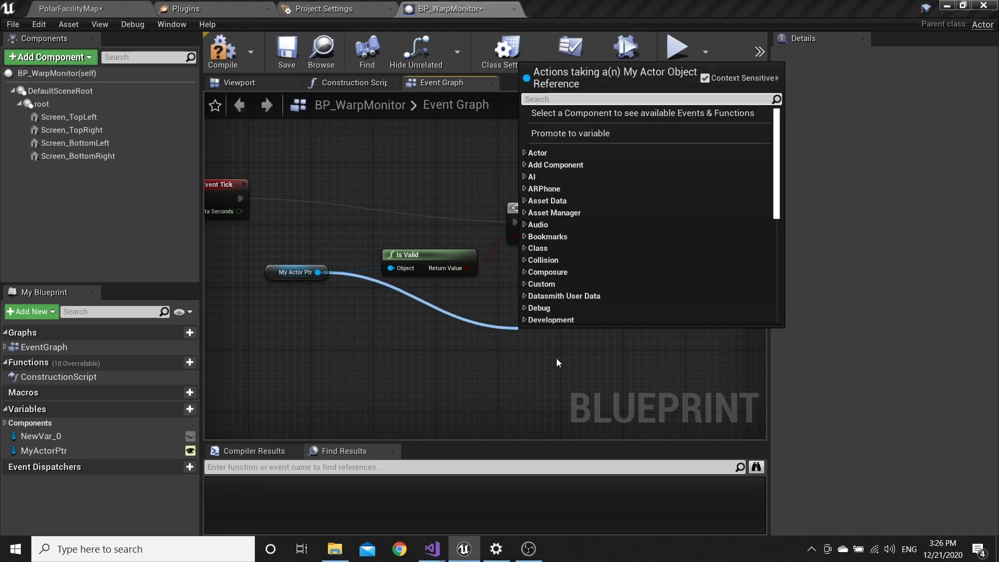
Add a Get Actor Of Class node with its Actor Class set to BP_IncameraSettings
text(get actor)
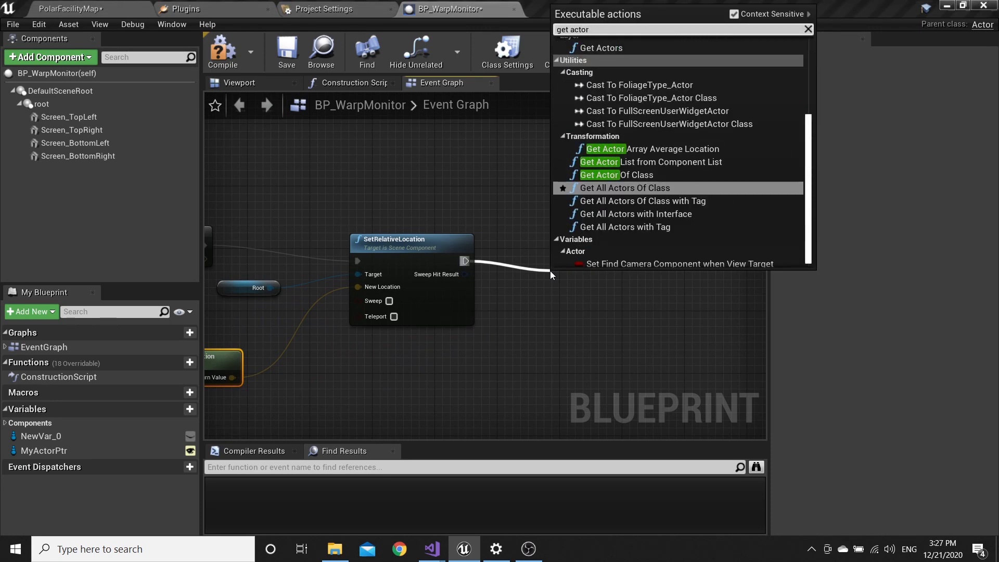
text(off)
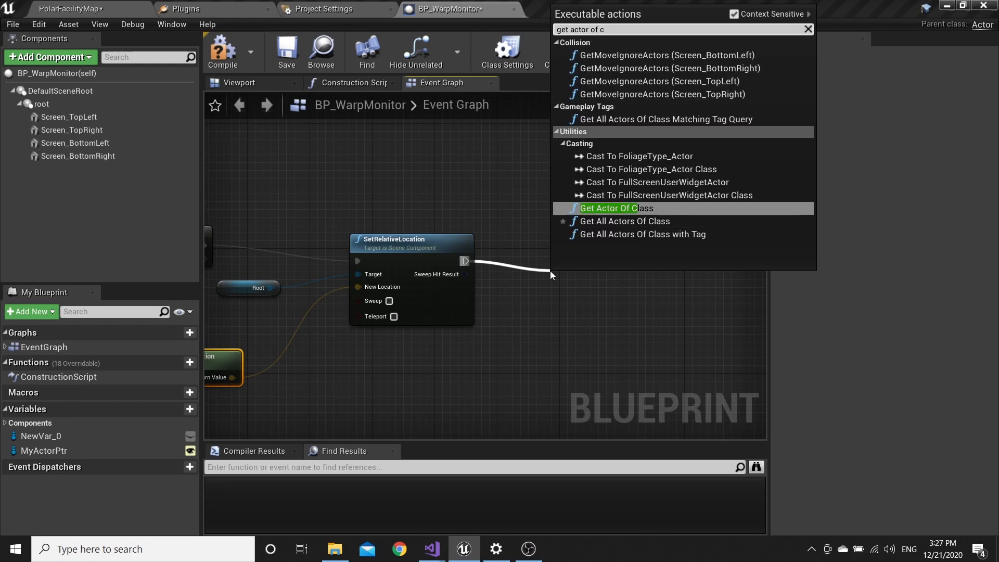
click(616, 208)
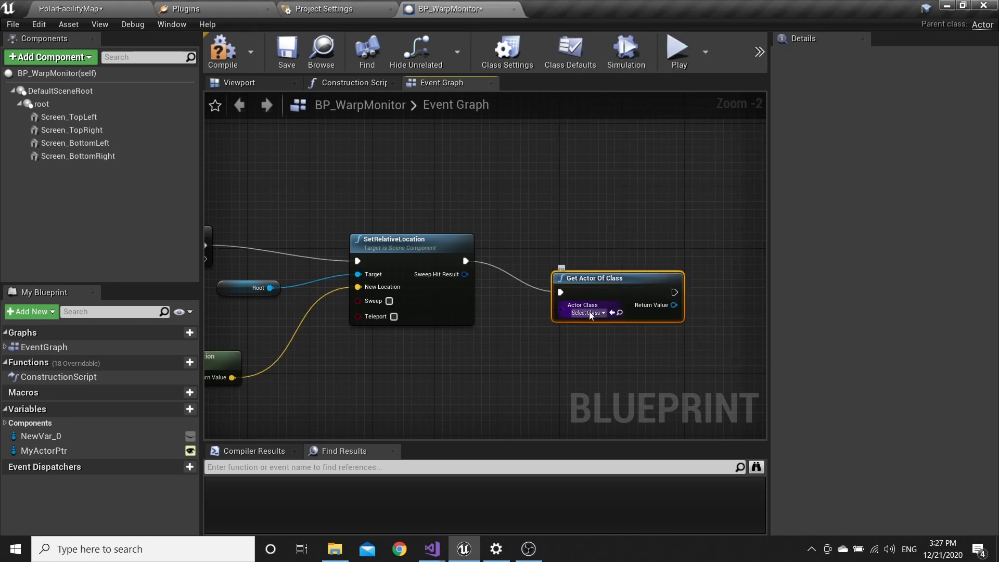
click(587, 312)
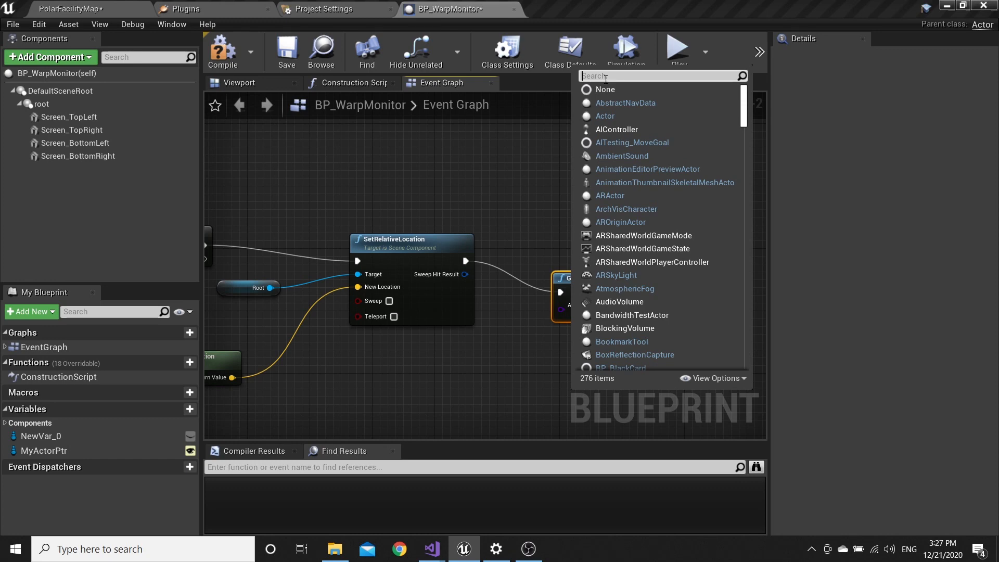
text(BP_)
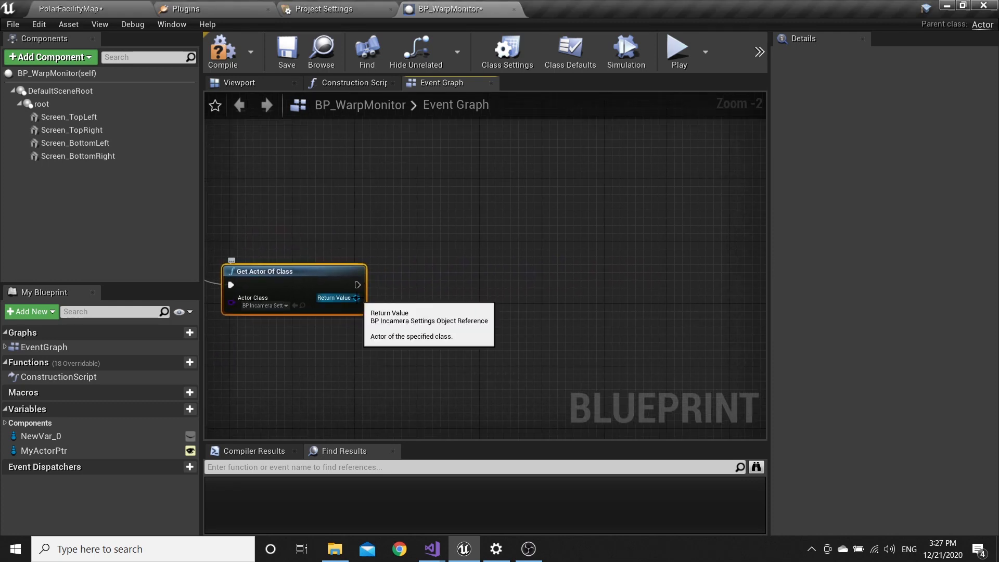
Add Get Reprojected Cine Camera from the settings actor's Return Value
drag(357, 297, 455, 338)
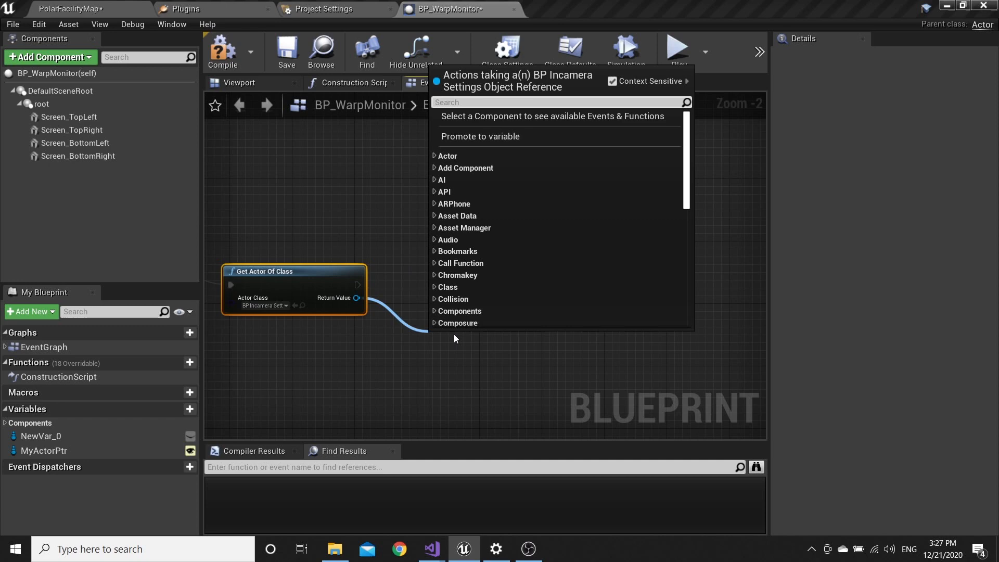
text(repro)
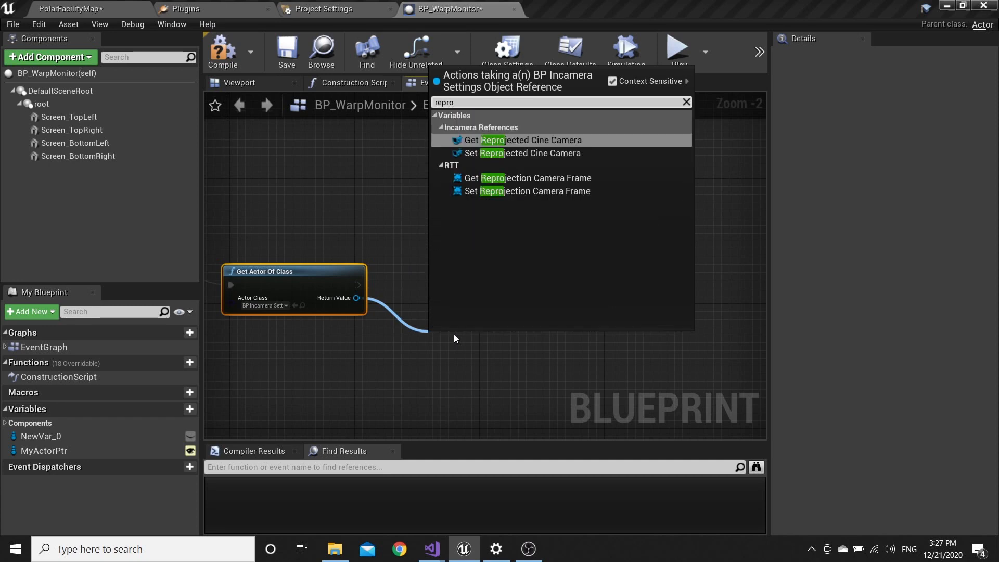
click(523, 140)
text(set relati)
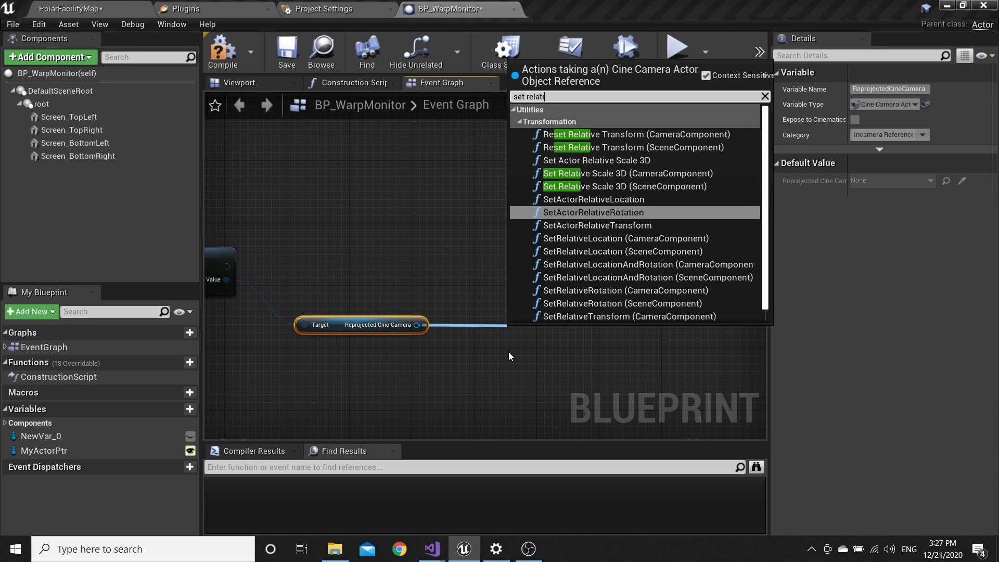
Connect the cine camera to SetActorRelativeLocation and a second relative transform node
click(590, 199)
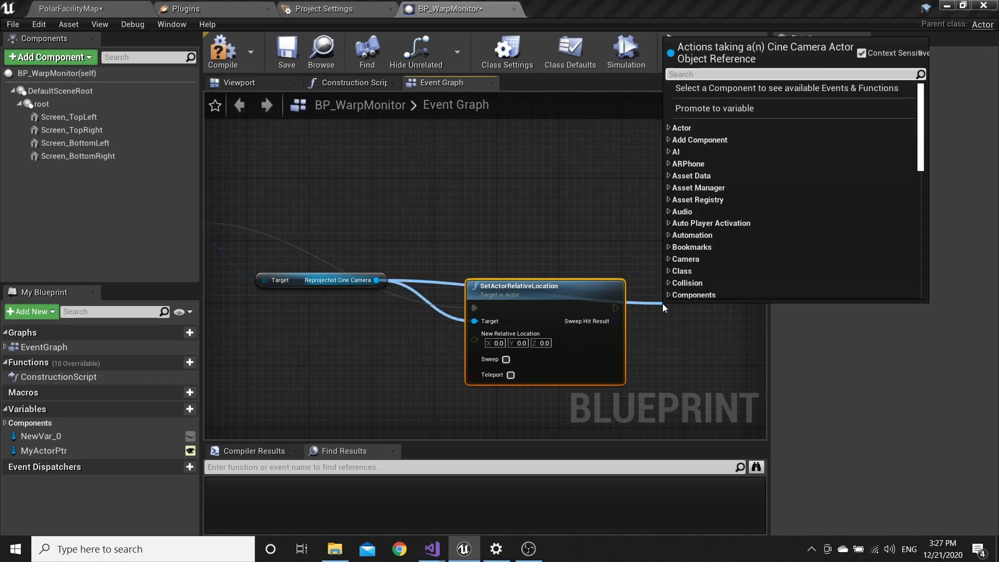
text(set)
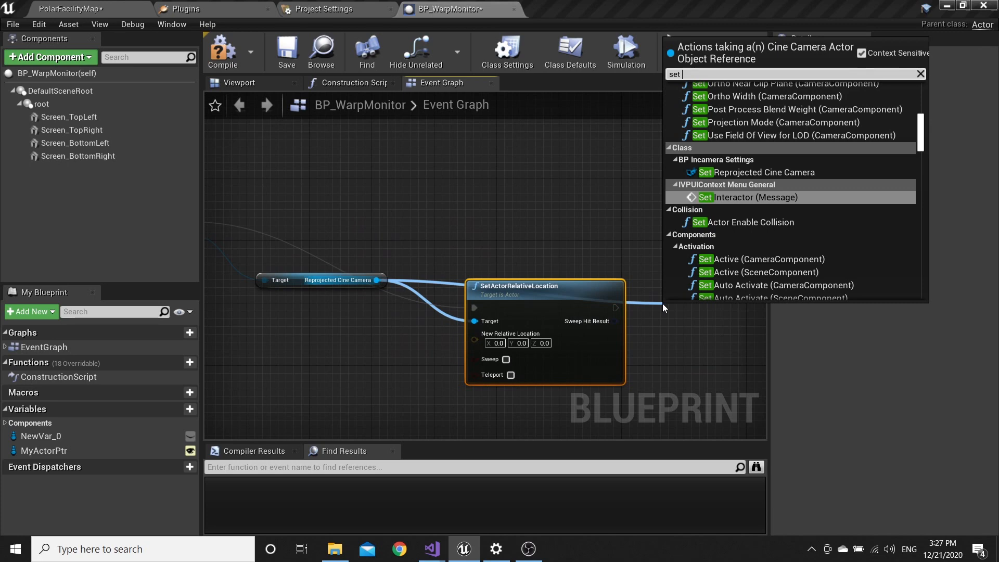
text(relative)
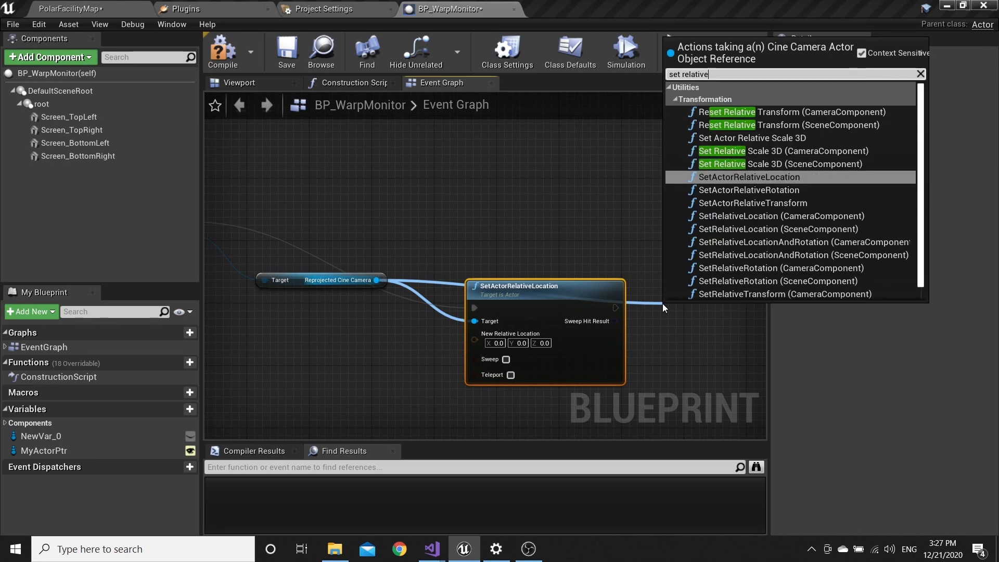
click(747, 190)
text(get main)
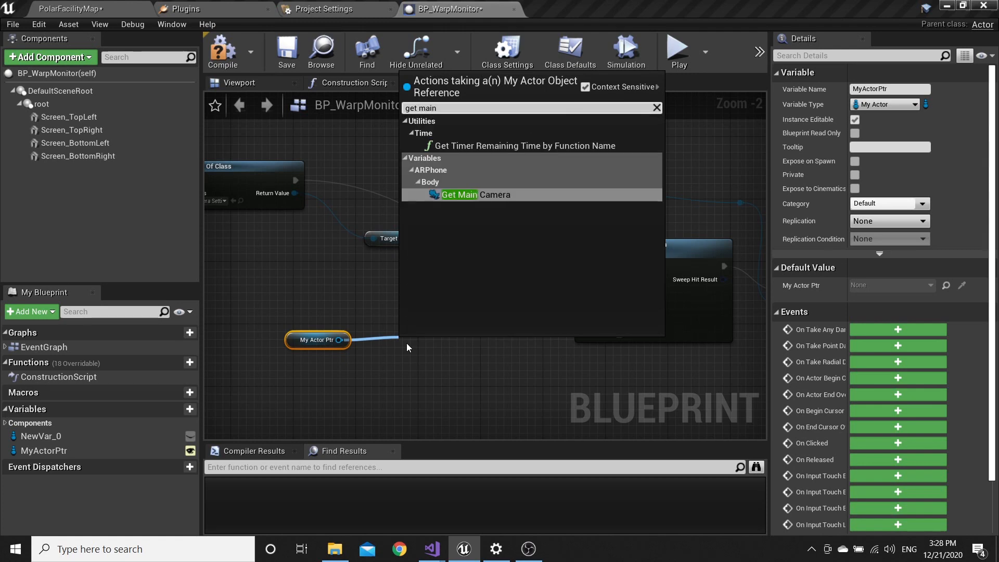
Add Get Main Camera from MyActorPtr and a GetActorLocation node for it
click(459, 194)
text(g)
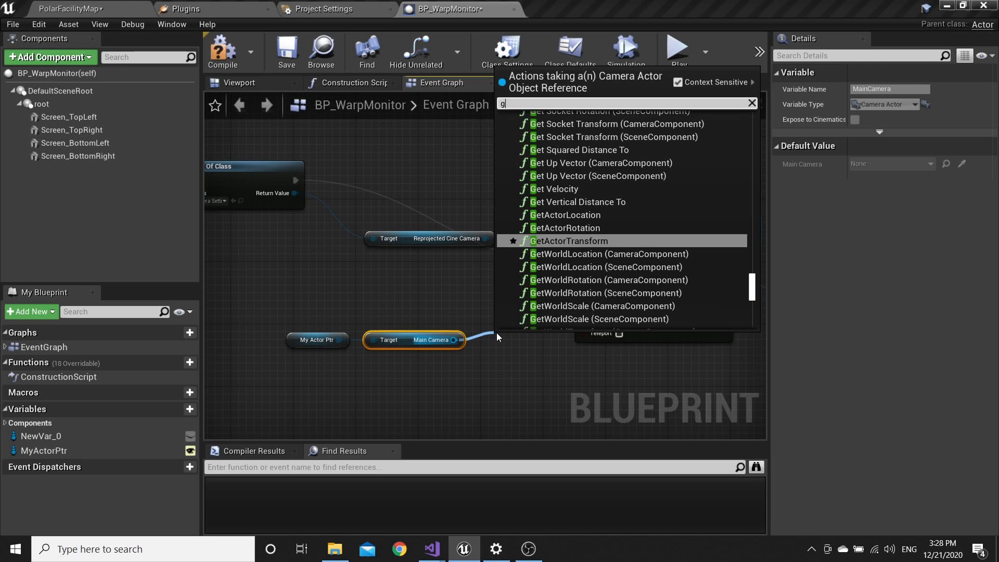
text(et actor)
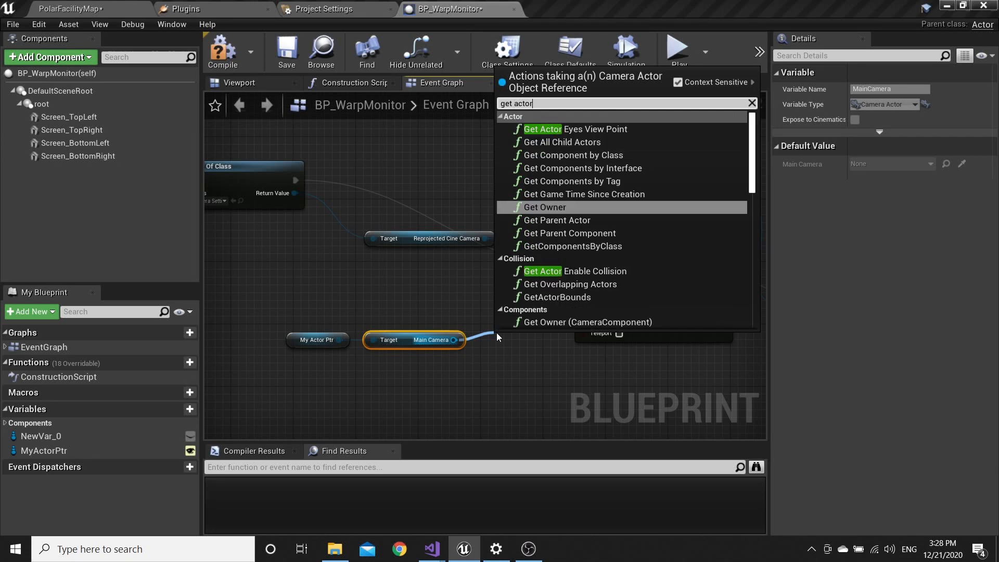
text(loca)
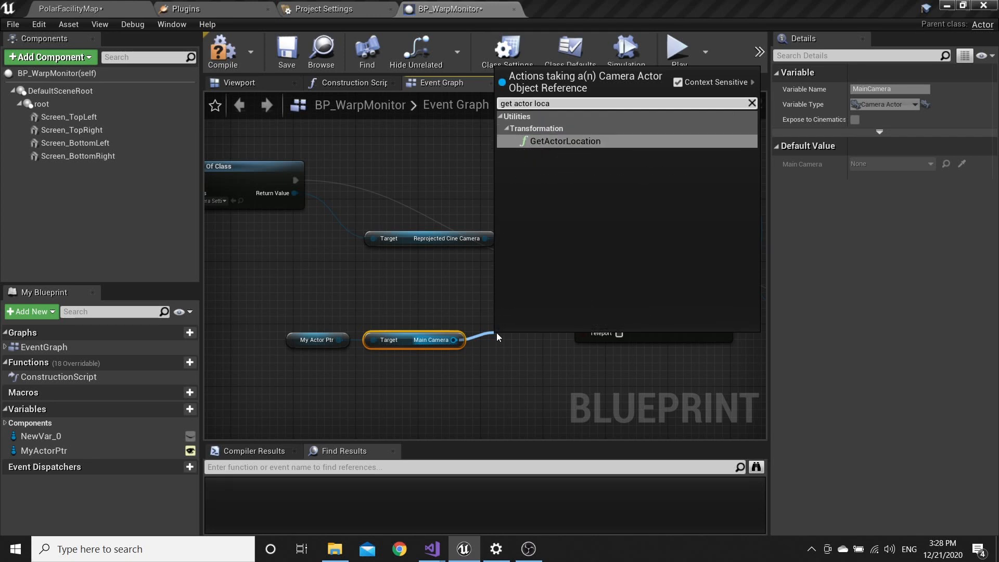
click(566, 141)
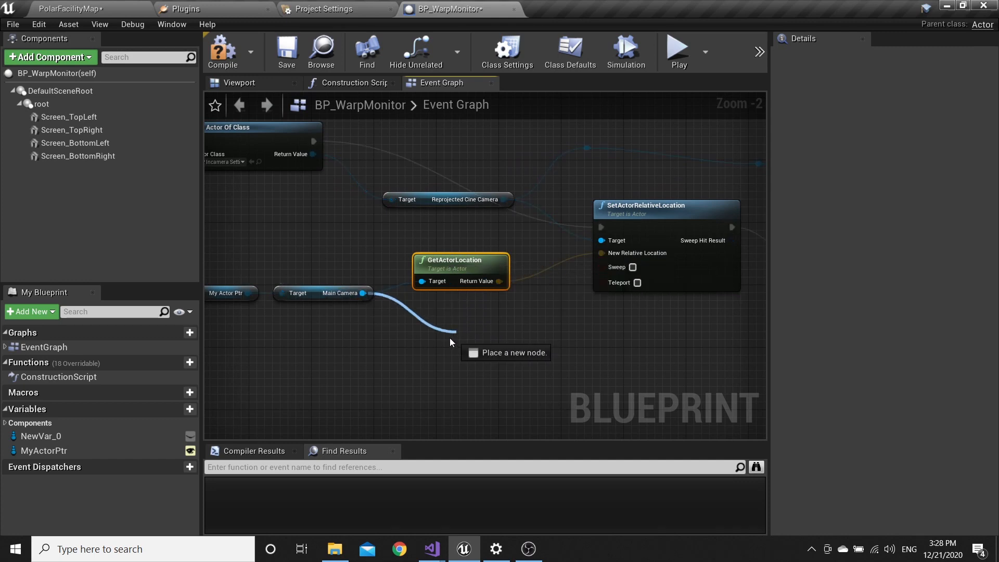
Add a GetActorRotation node for the main camera, then close the BP_WarpMonitor blueprint
text(get act)
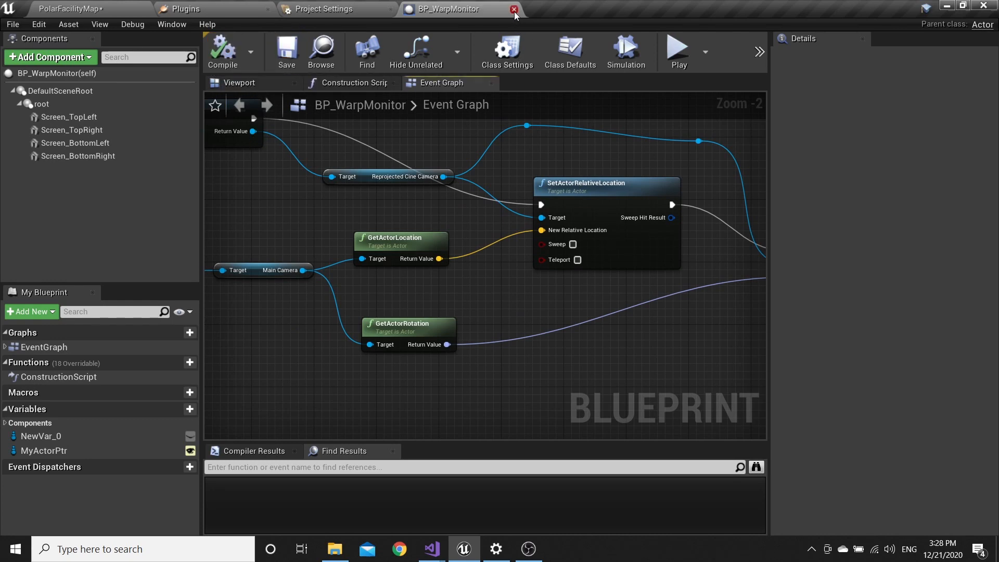
click(513, 9)
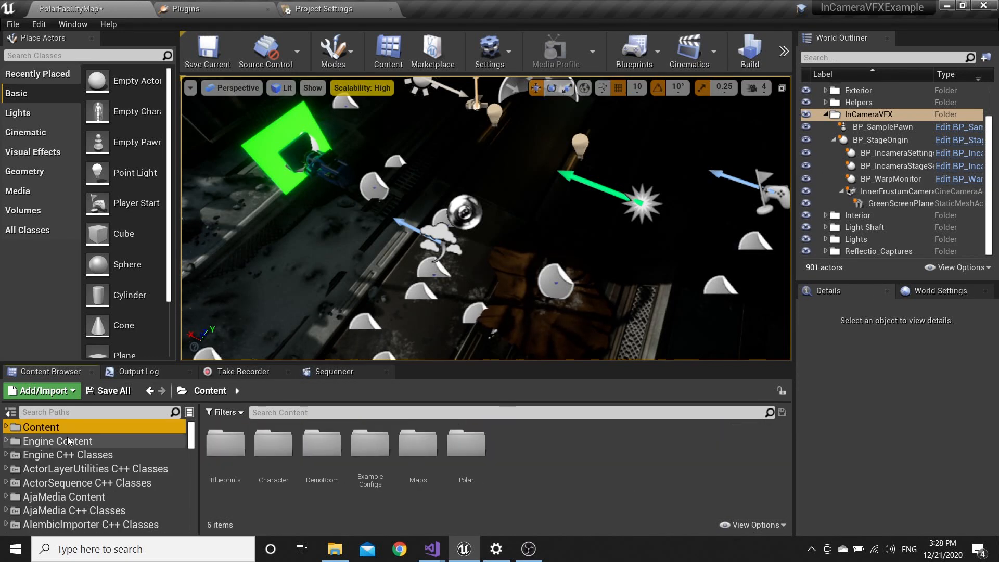
scroll(down, 3)
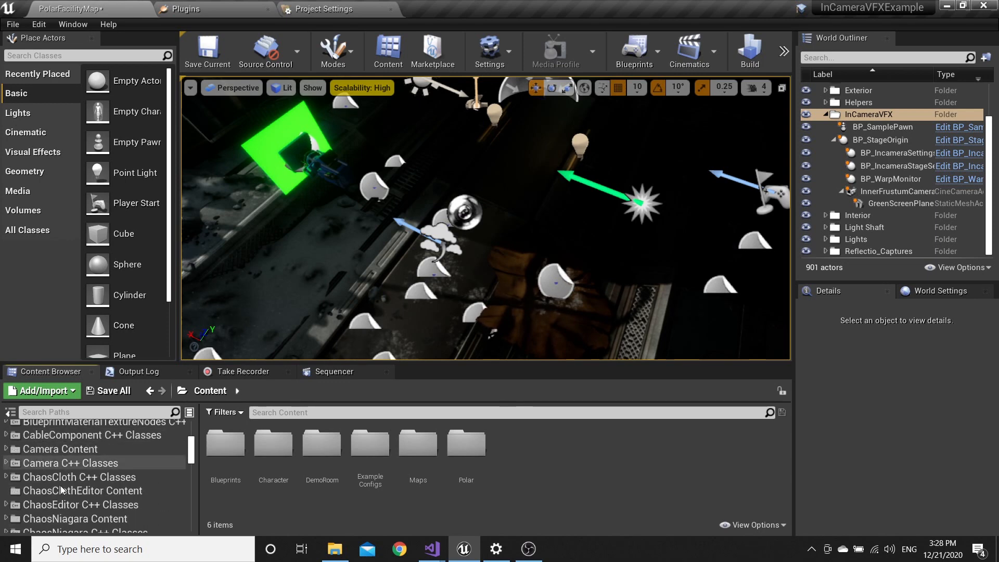
Place MyActor from Camera Content and a Camera actor into PolarFacilityMap, then select MyActor
click(63, 449)
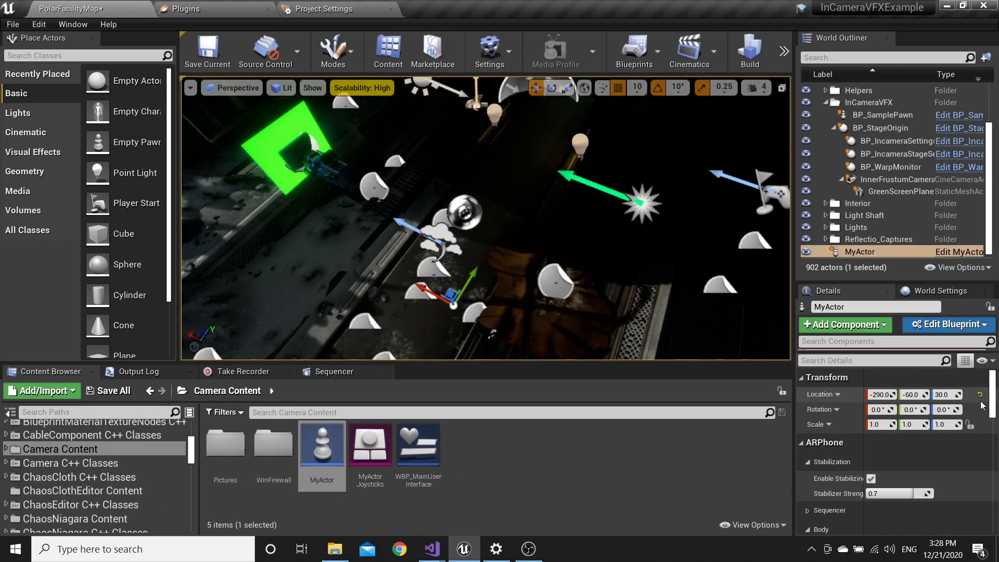
mouse_move(841, 405)
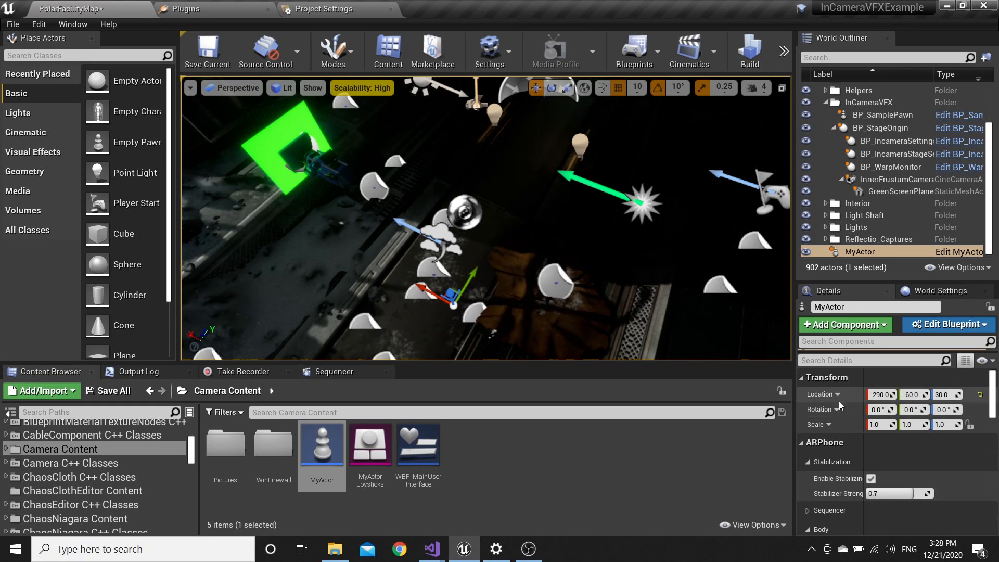
mouse_move(987, 400)
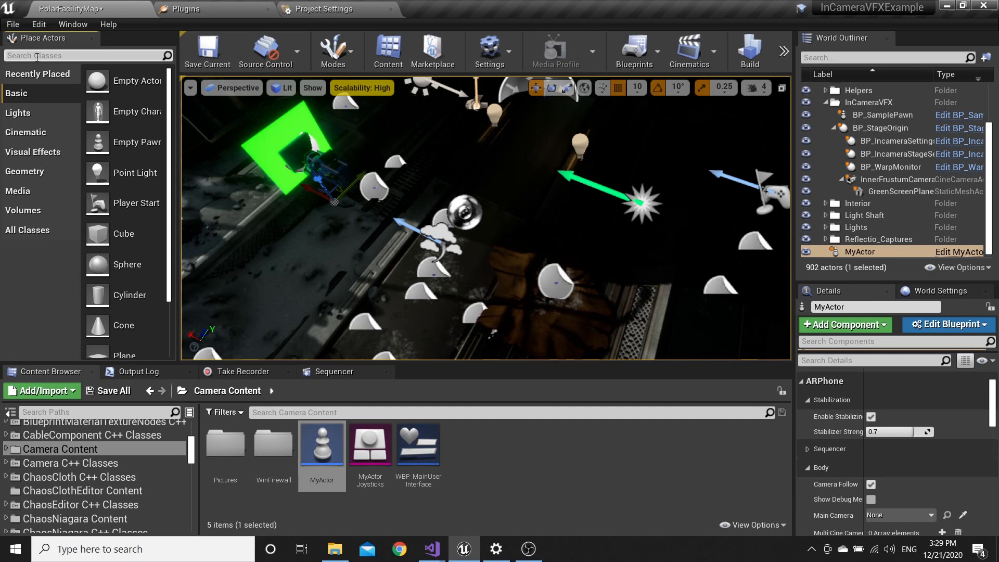
text(camera)
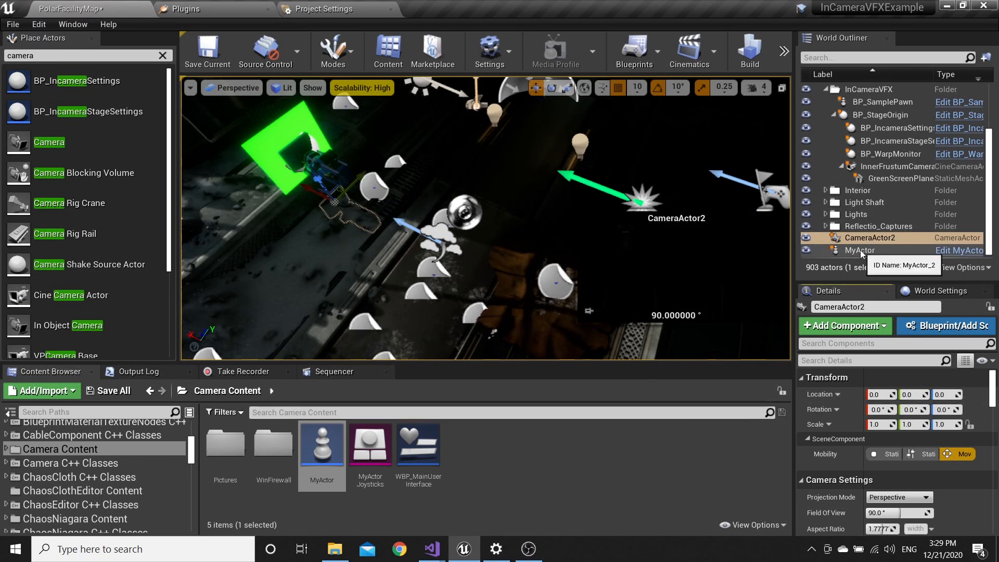
click(860, 250)
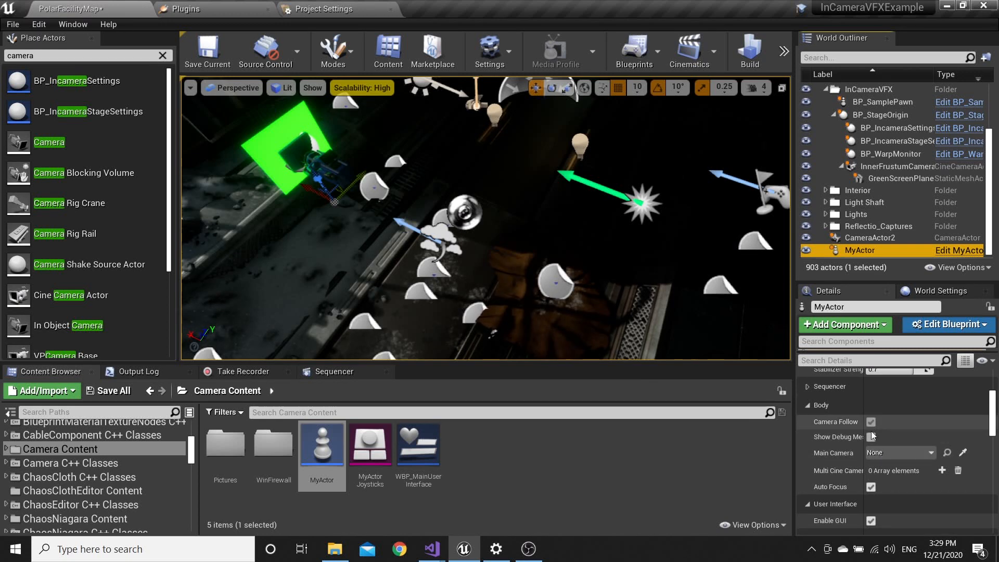
In MyActor's InCamera settings, enable In Camera VFX and set Stabilizer Strength to 0.1
scroll(down, 3)
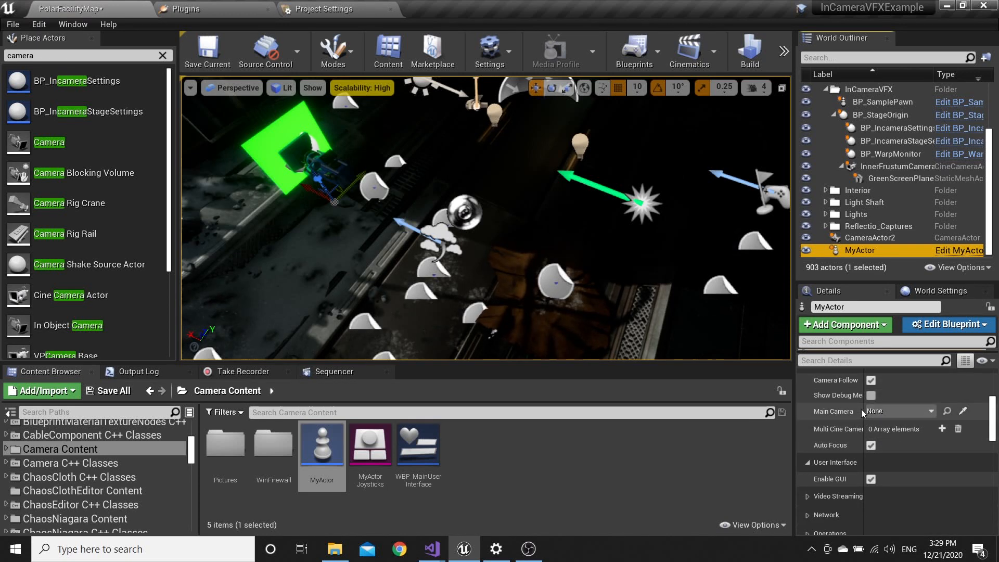
mouse_move(867, 238)
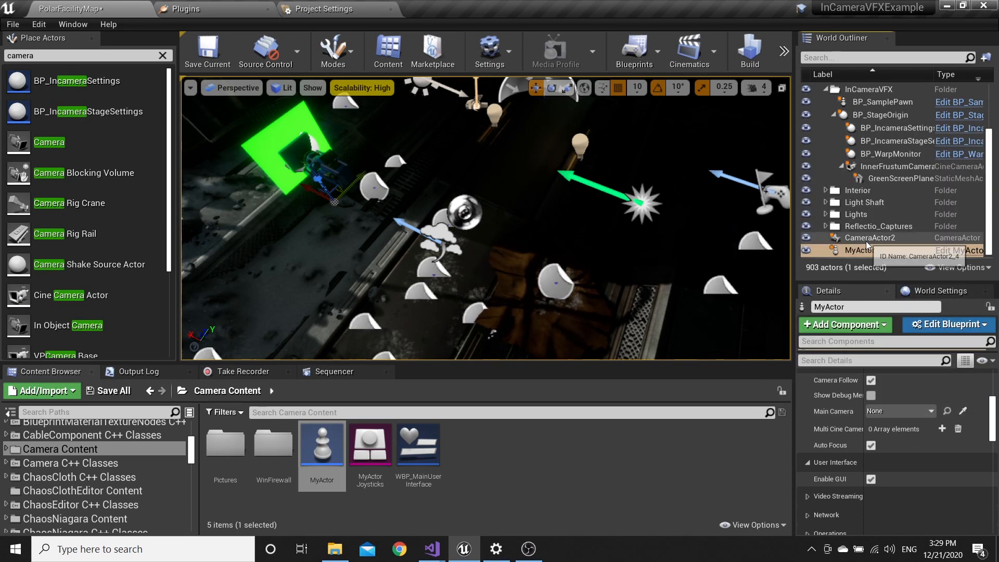
click(858, 250)
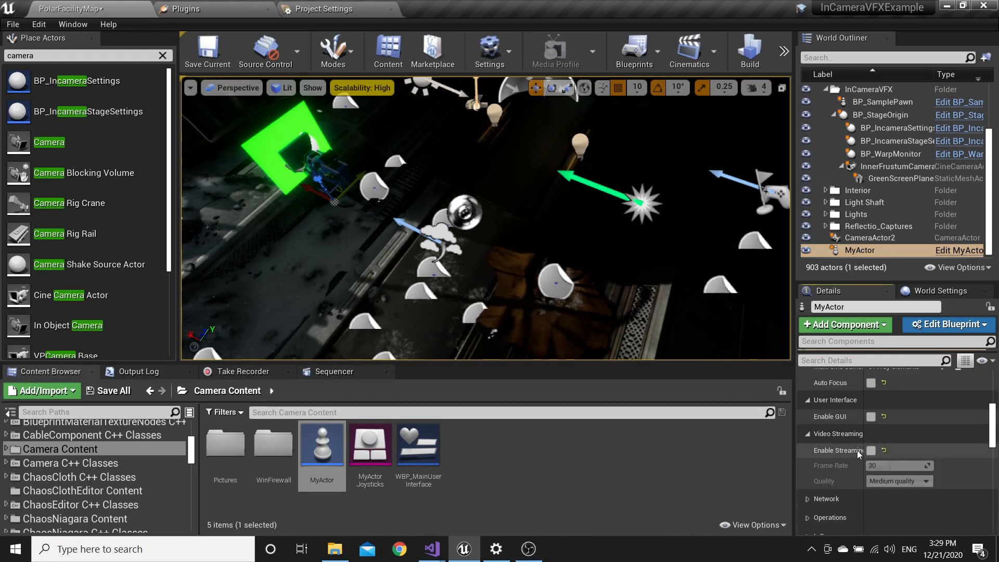
click(806, 434)
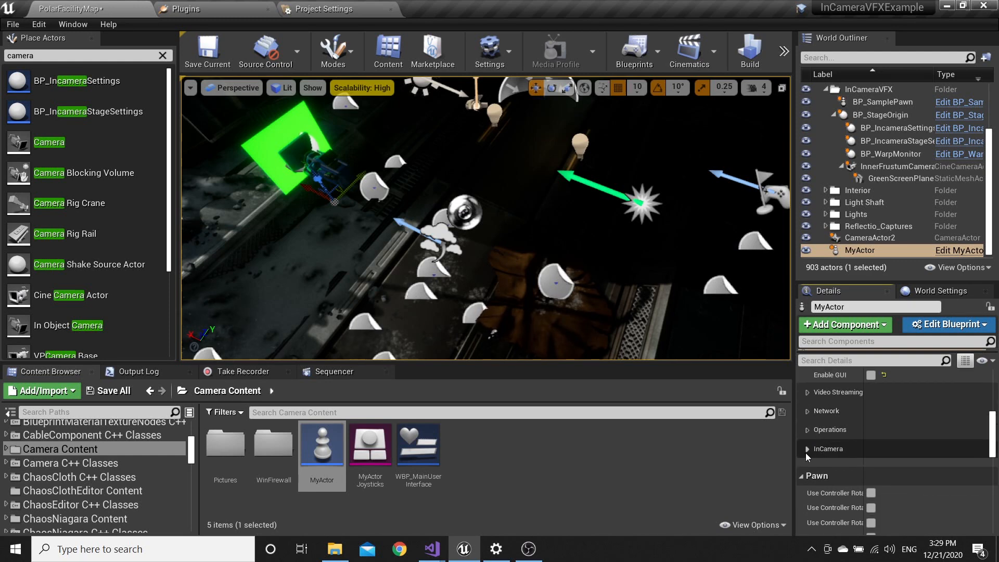
click(807, 449)
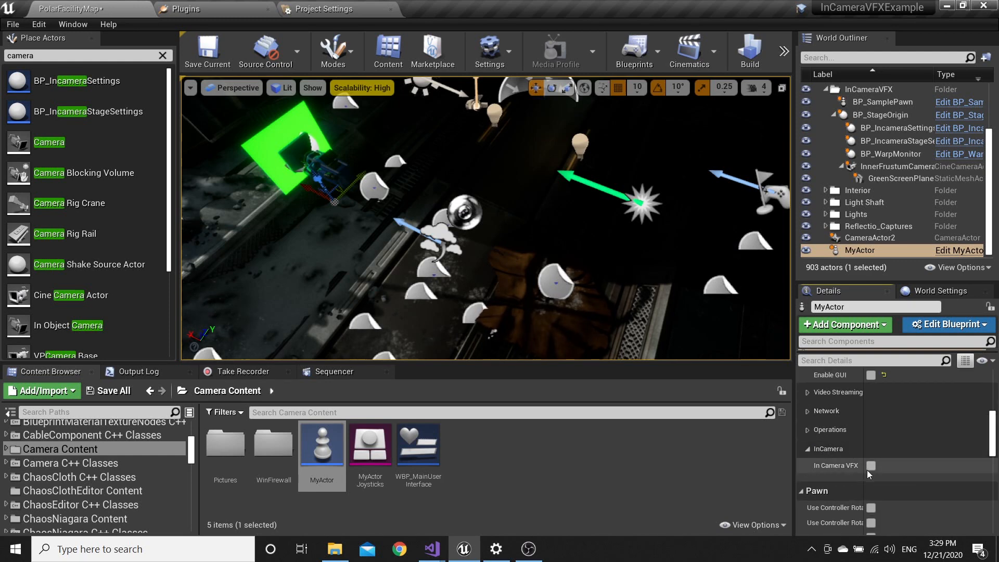
click(871, 465)
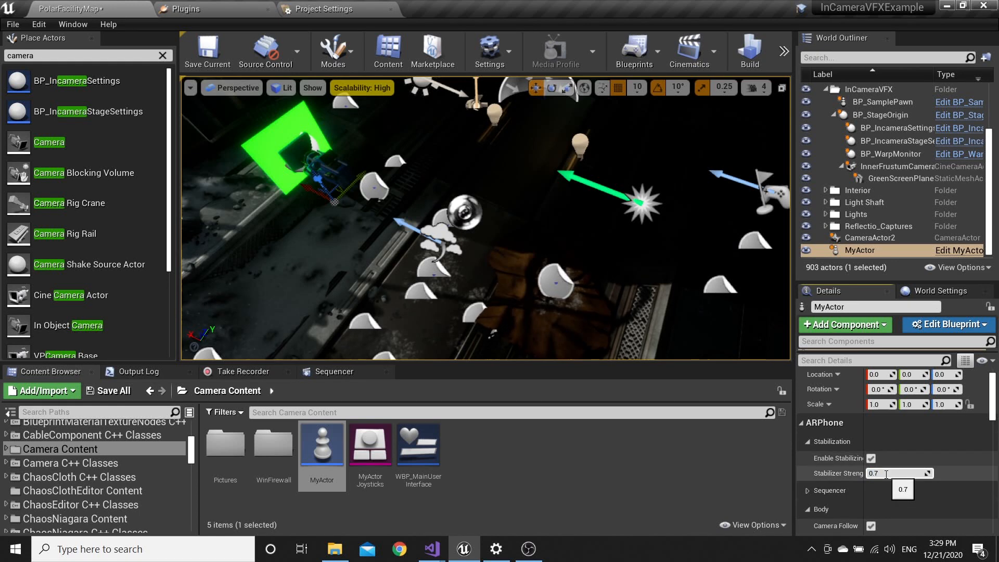
text(0.1)
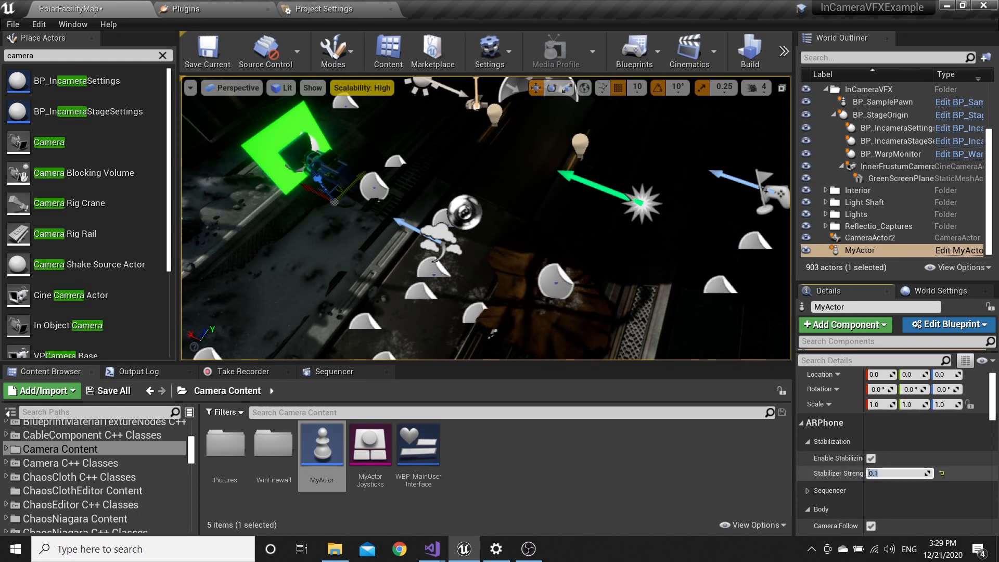
click(899, 473)
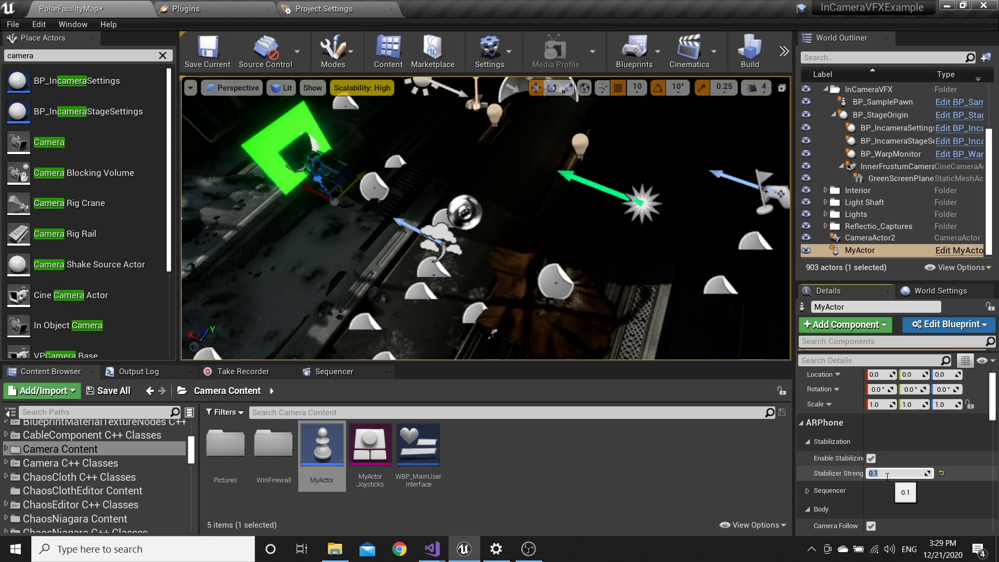
mouse_move(207, 51)
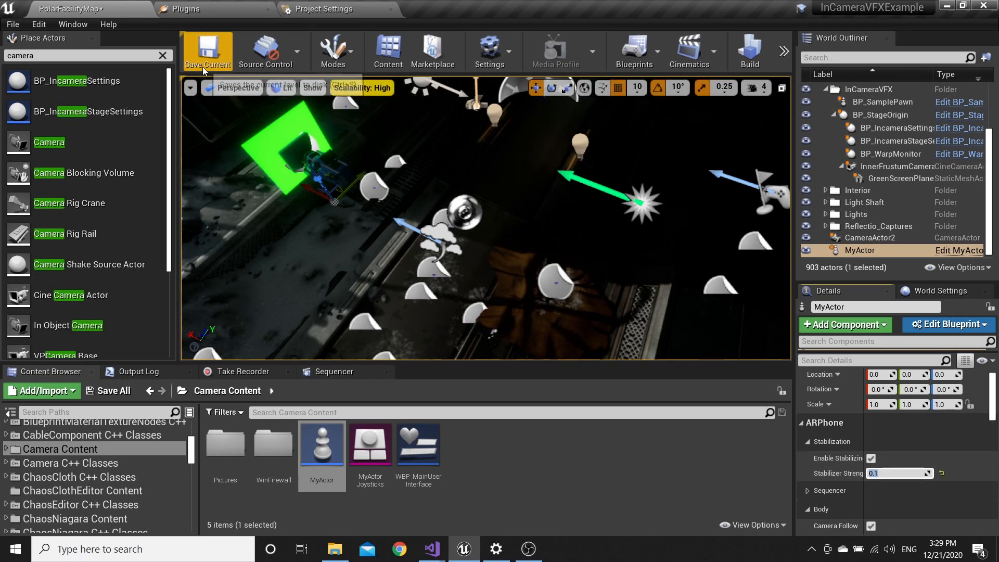
Save the level, place a DisplayClusterRootActor, and link BP_WarpMonitor's My Actor Ptr to MyActor
click(208, 51)
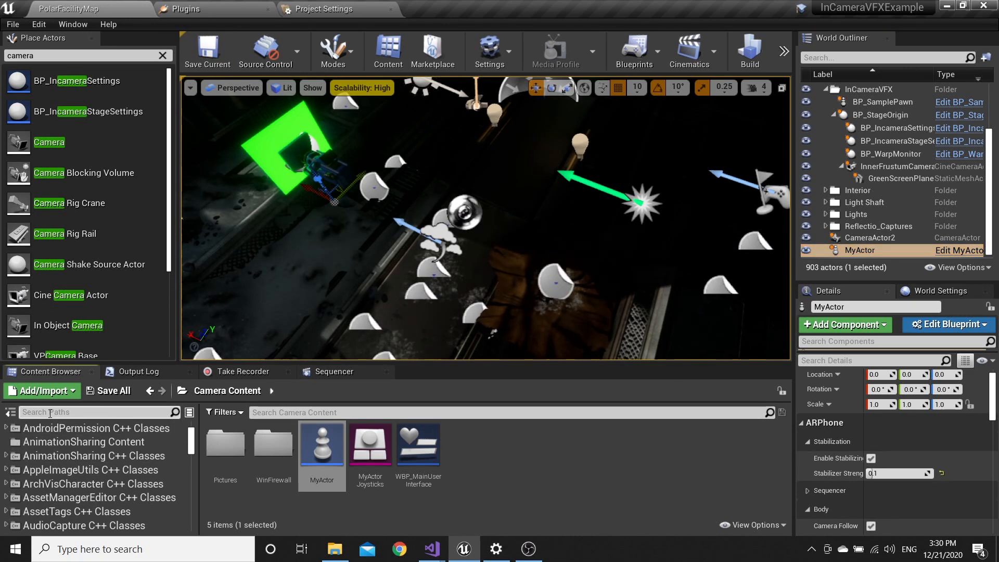
text(nDispla)
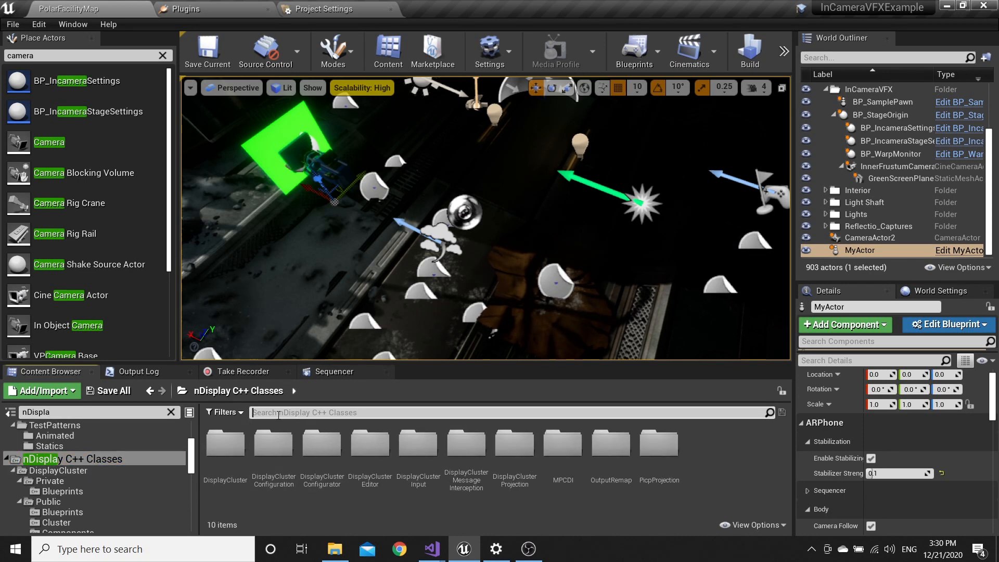
text(DisplayClusterroo)
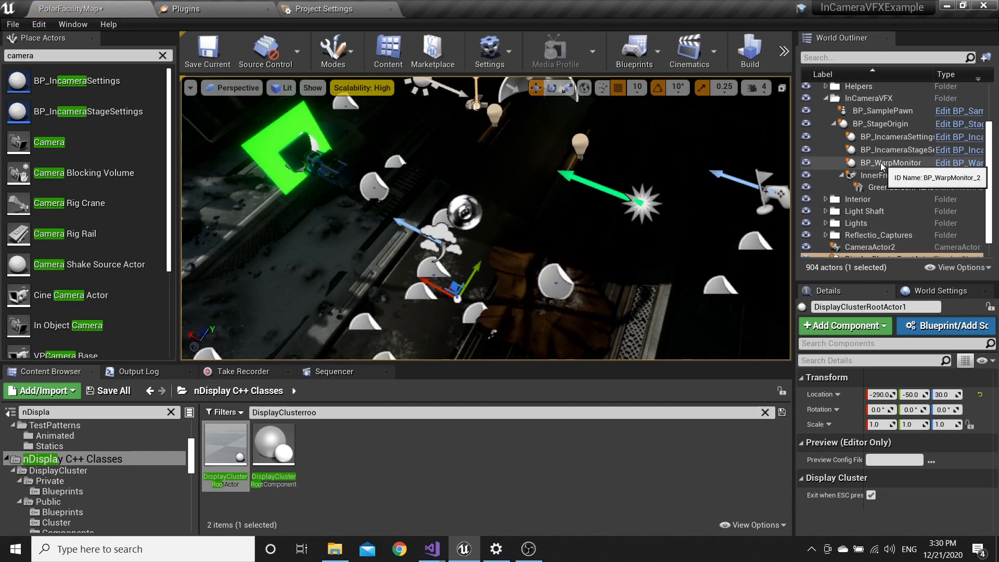
click(886, 163)
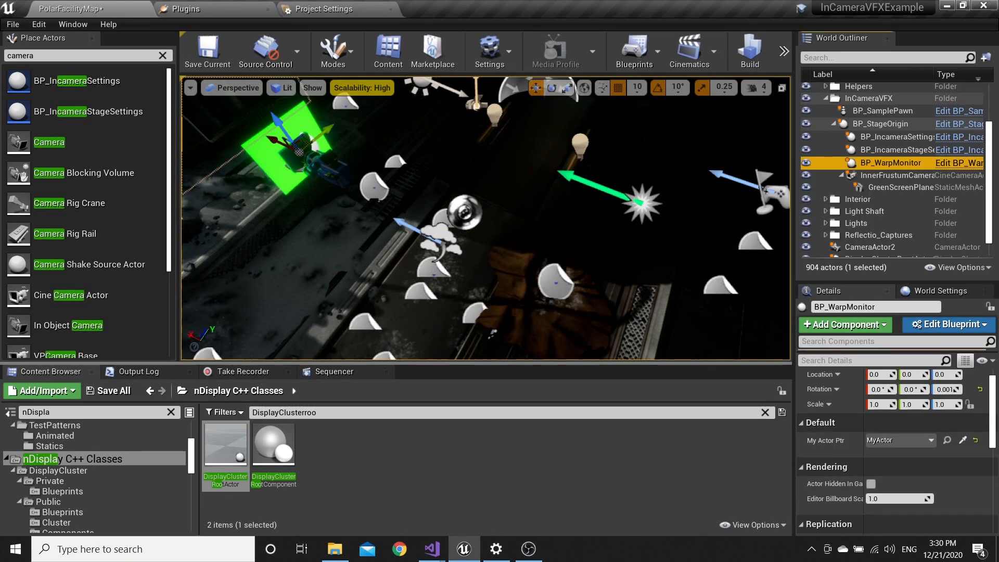
click(860, 249)
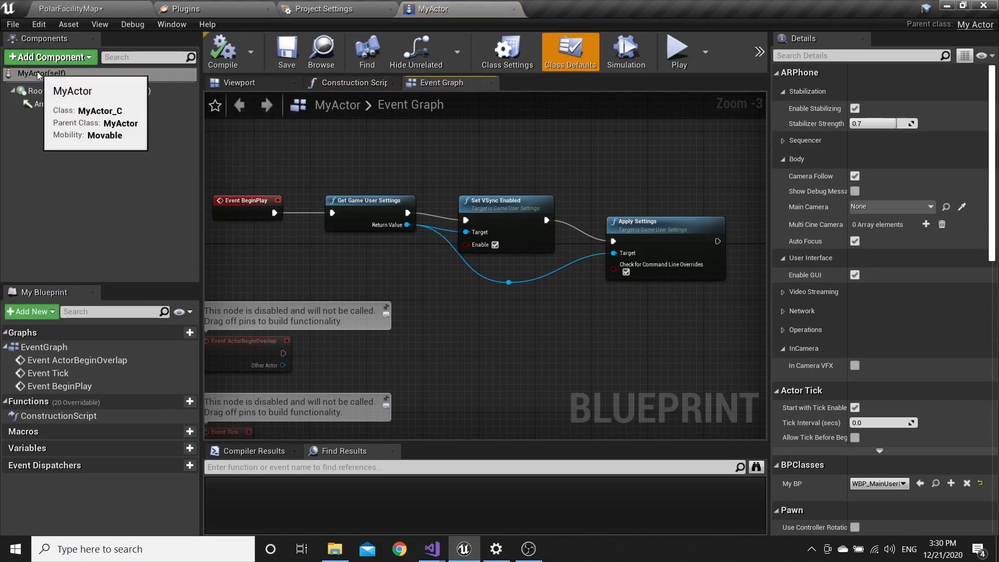
Add a DisplayClusterSceneComponentSyncParent component to the MyActor blueprint
click(50, 56)
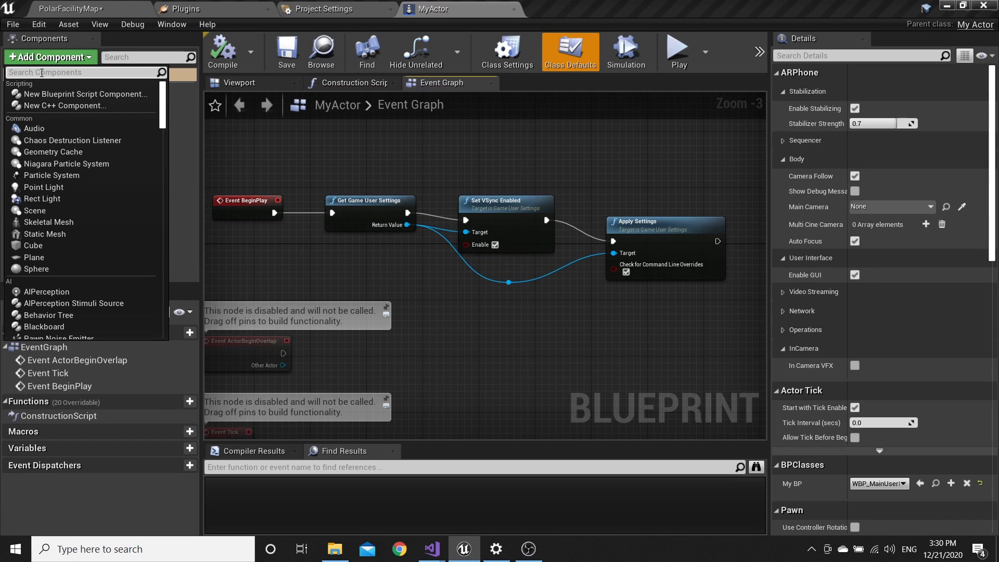
text(Du)
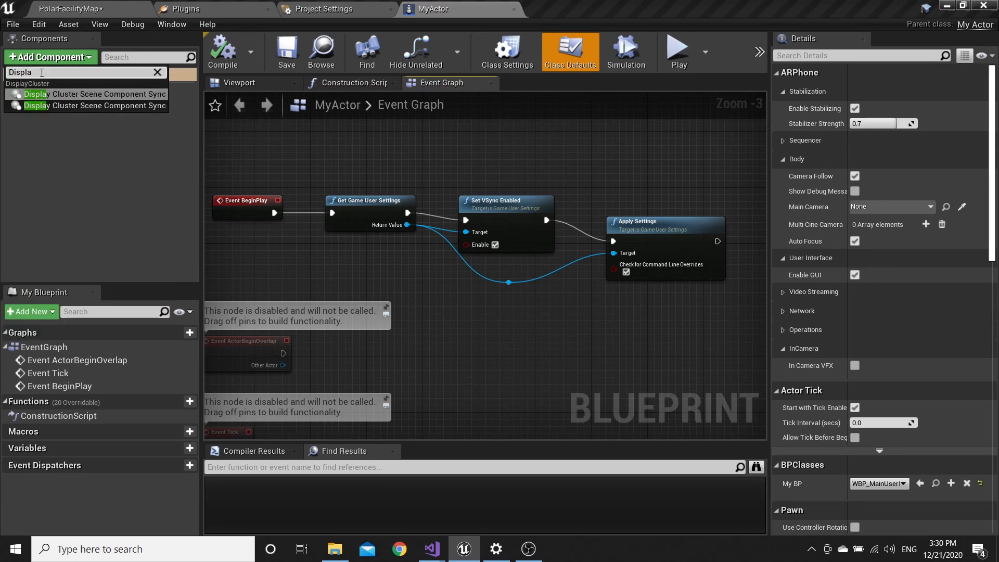
mouse_move(86, 96)
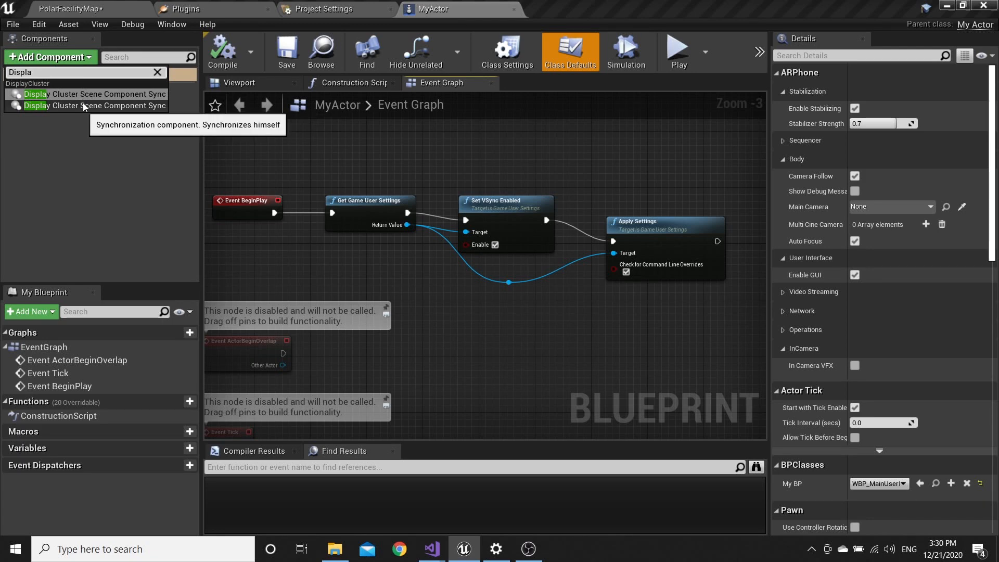
click(87, 93)
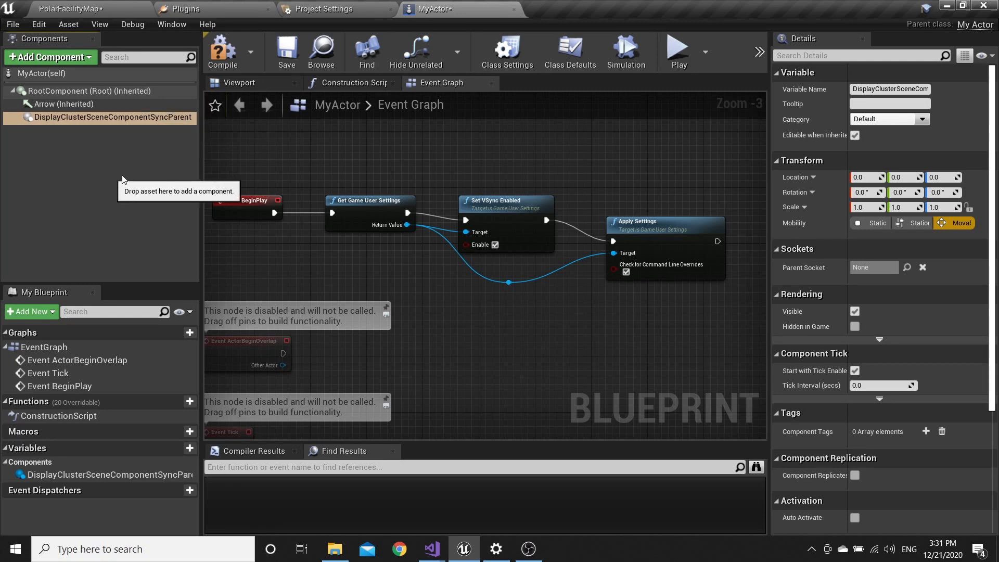
mouse_move(514, 9)
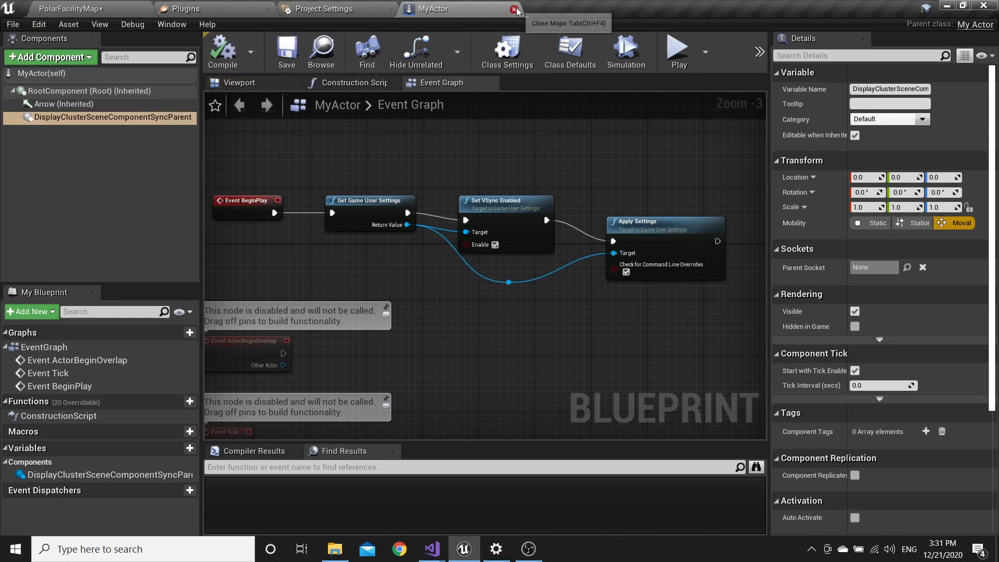
Close the MyActor blueprint editor and save the PolarFacilityMap level
click(514, 9)
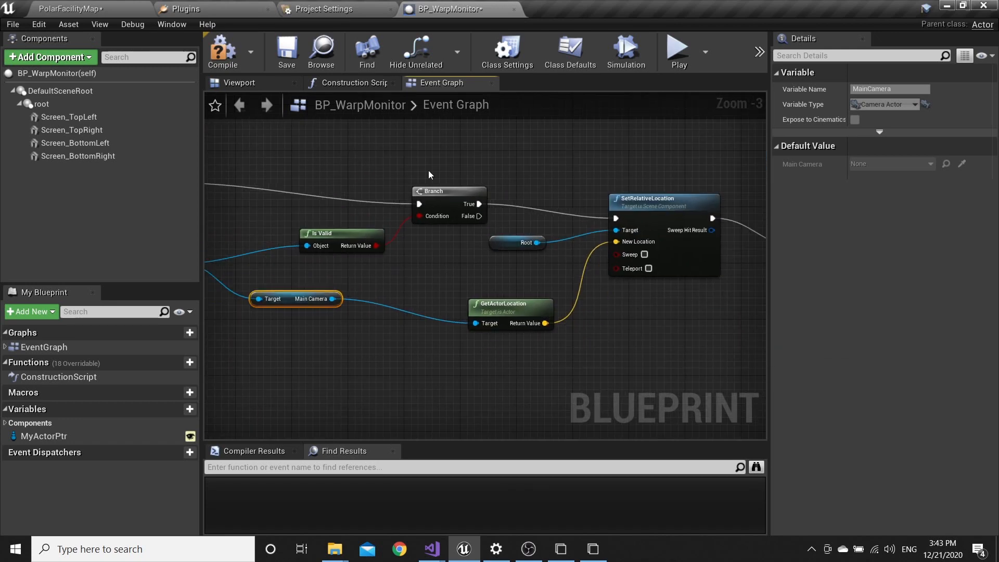
scroll(down, 3)
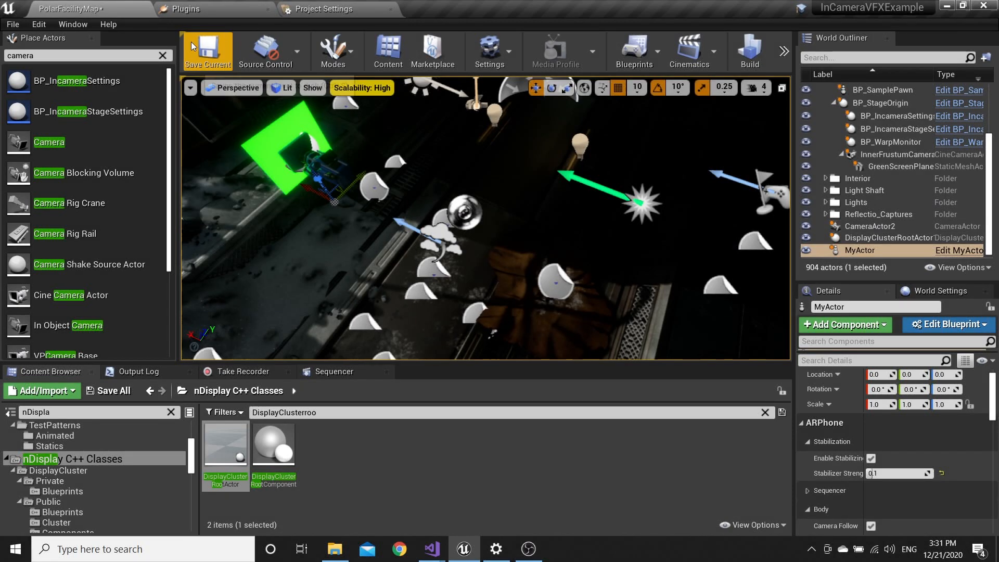
click(207, 51)
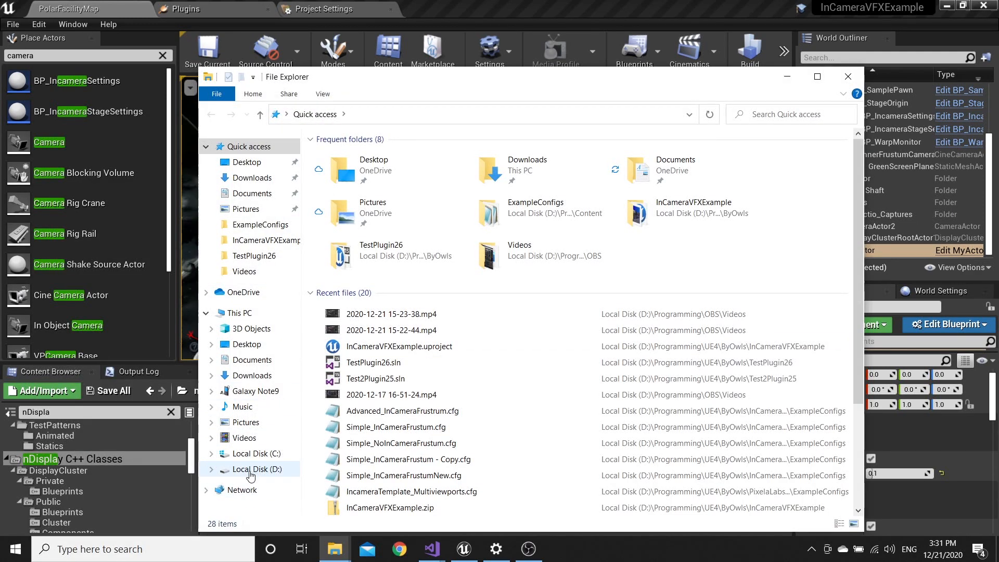
Browse to D:\Programming\UE4\UE_4.26\Engine\Binaries\DotNET and launch nDisplayListener and nDisplayLauncher
click(261, 469)
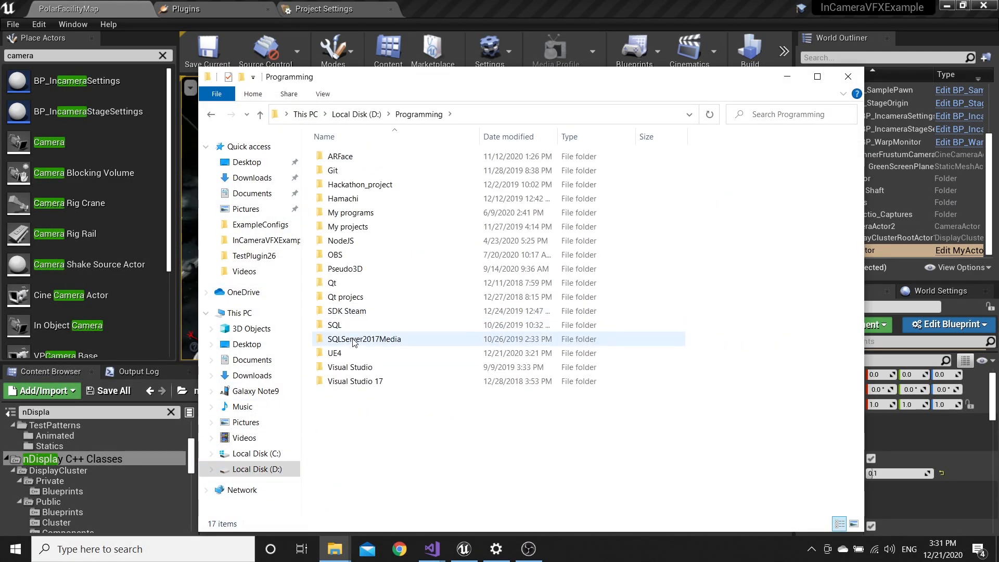
double_click(335, 353)
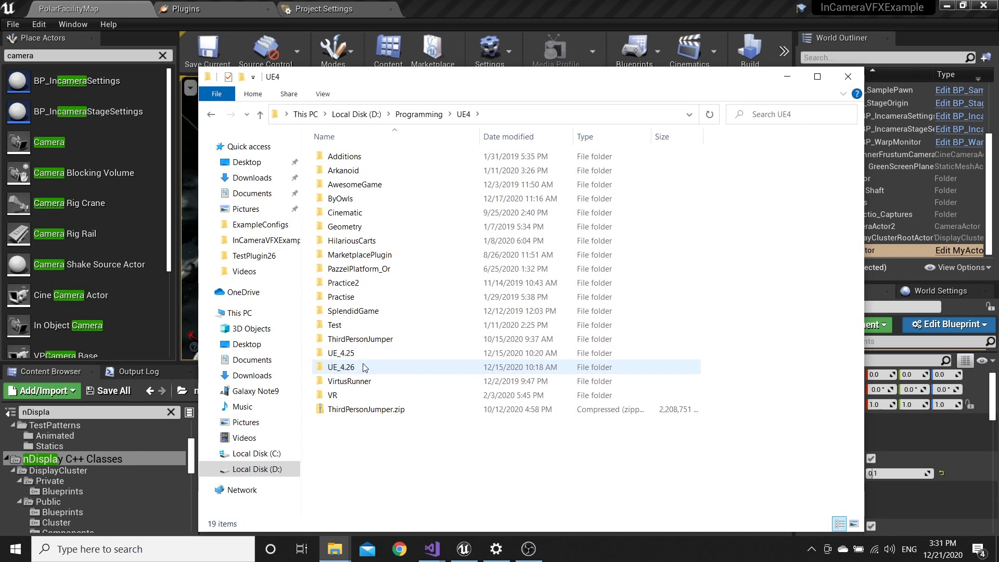
double_click(342, 367)
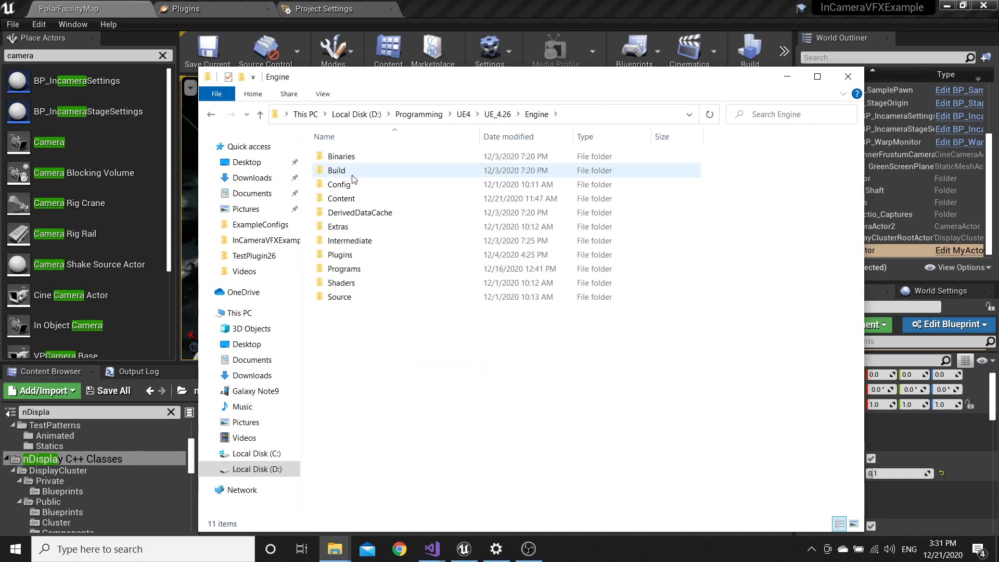
double_click(341, 156)
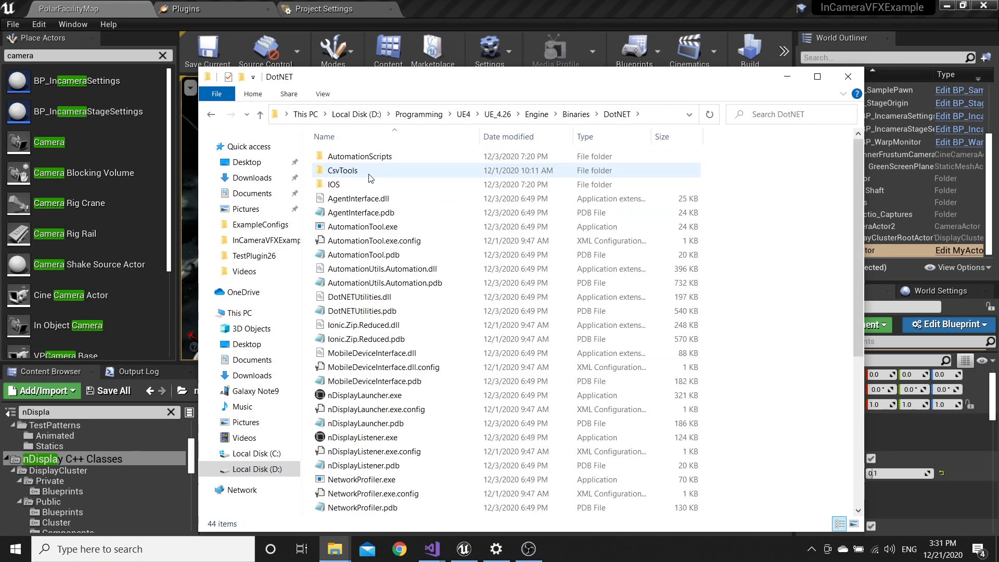
mouse_move(363, 437)
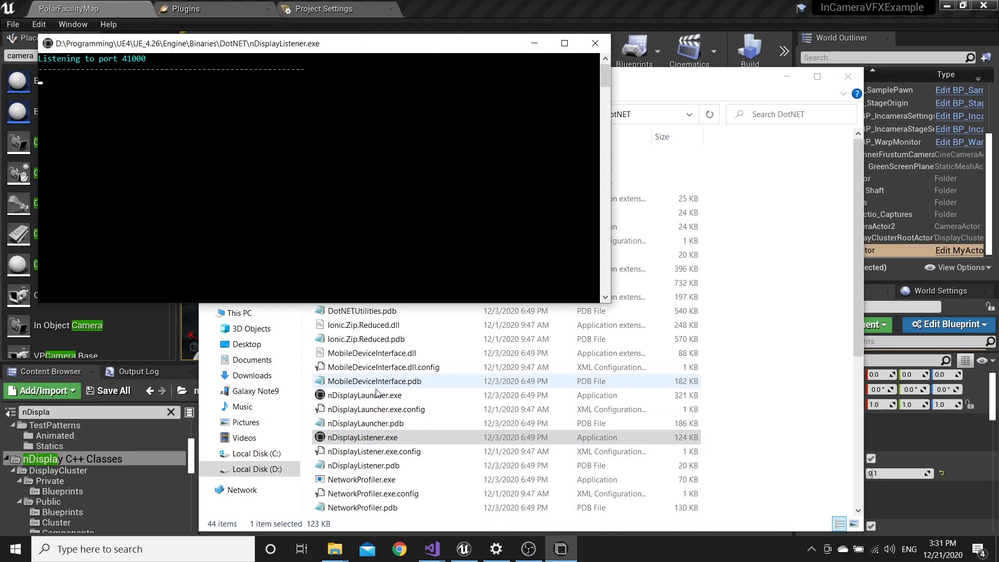
double_click(365, 395)
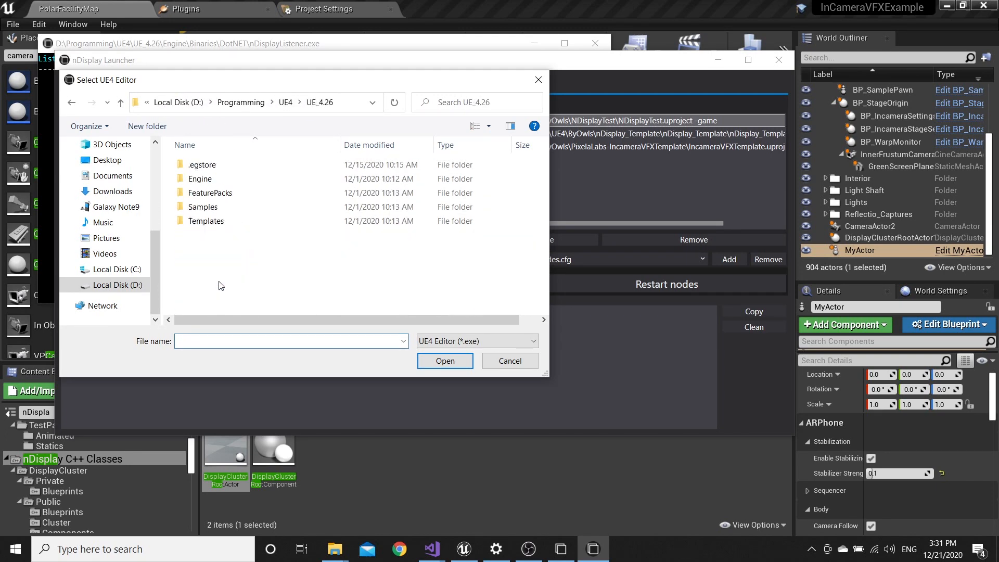
Add a UE_4.26 UE4Editor application entry for InCameraVFXExample.uproject
double_click(200, 179)
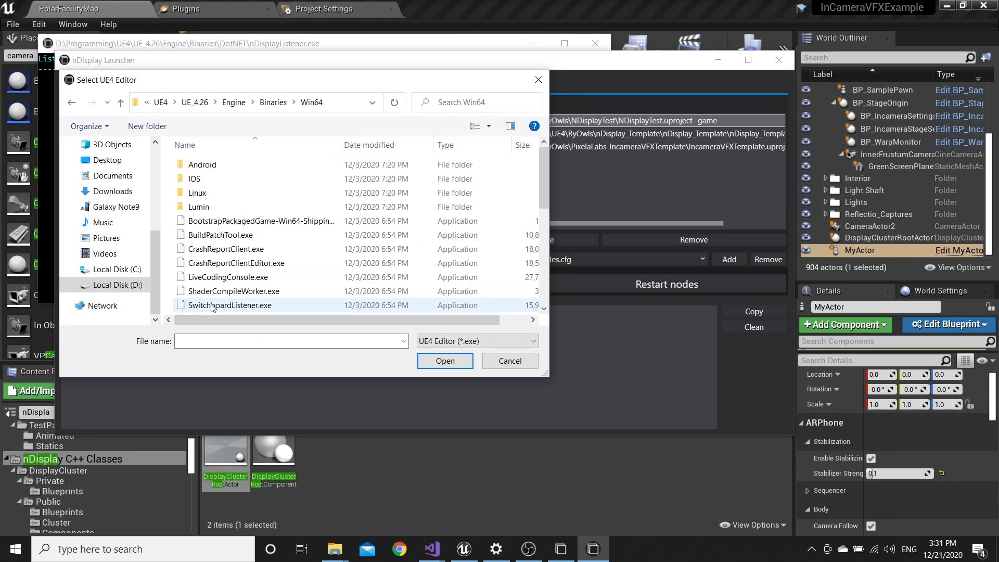
scroll(down, 3)
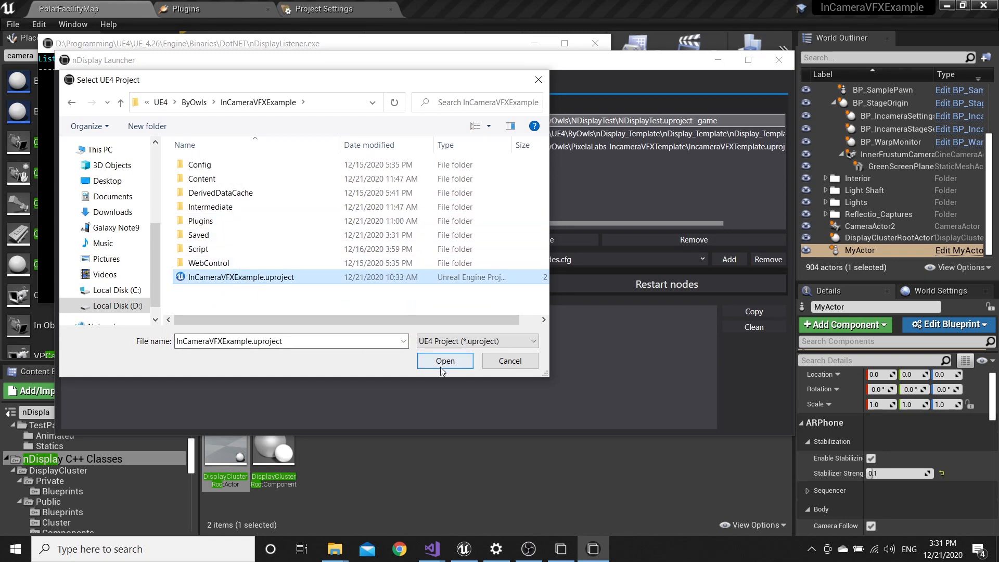
click(445, 361)
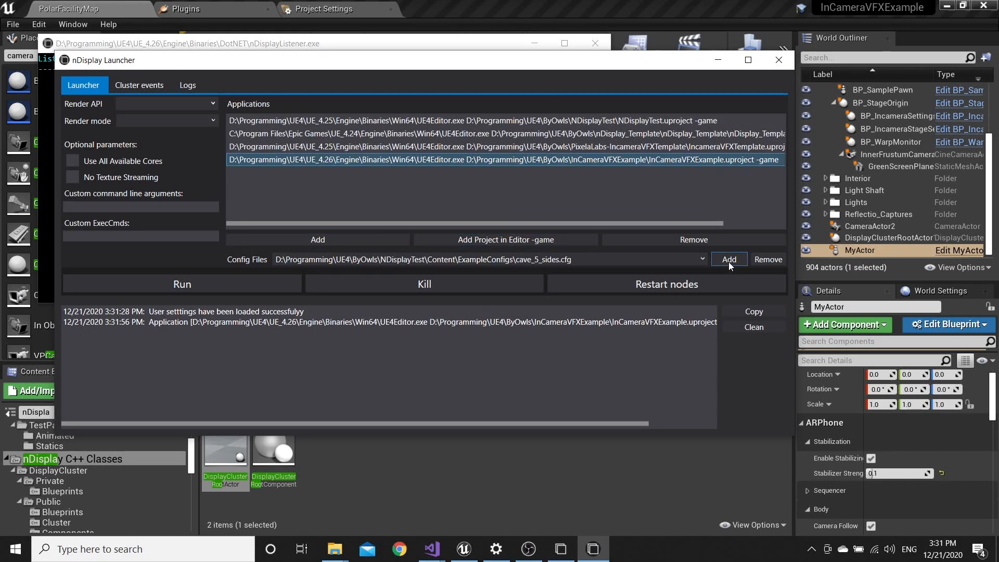
Set Content/ExampleConfigs/Simple_InCameraFrustum.cfg as the entry's config file
click(729, 259)
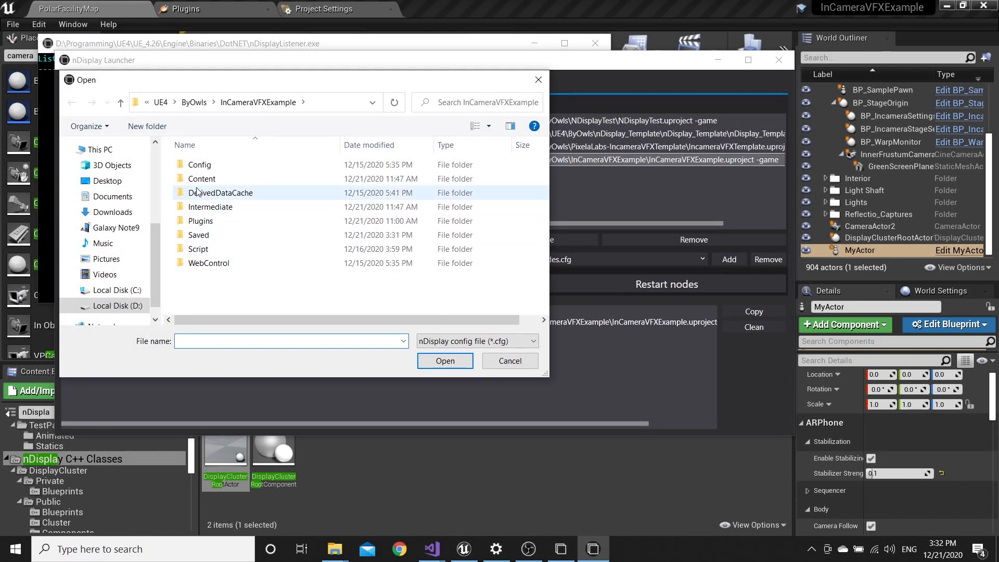
click(201, 179)
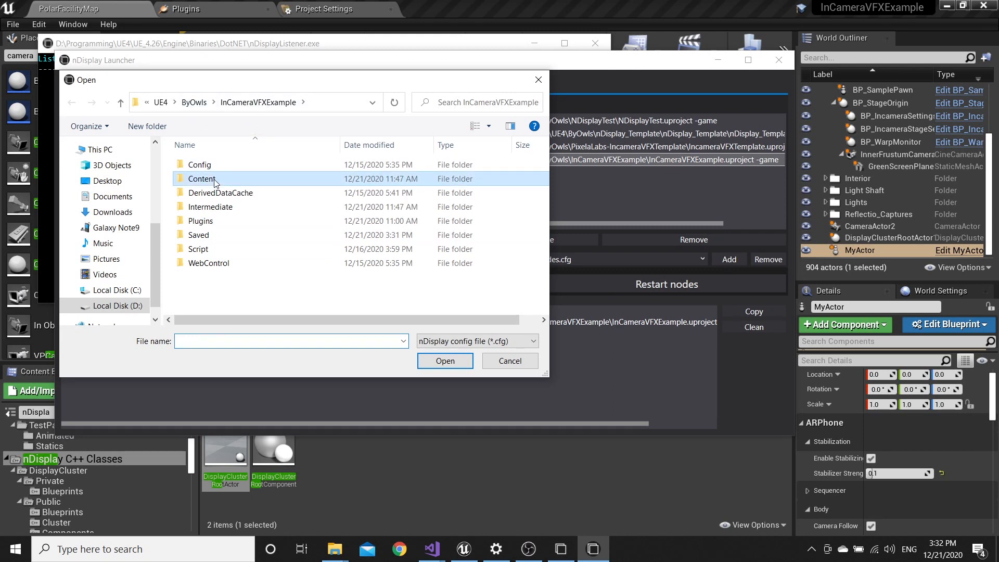
double_click(201, 178)
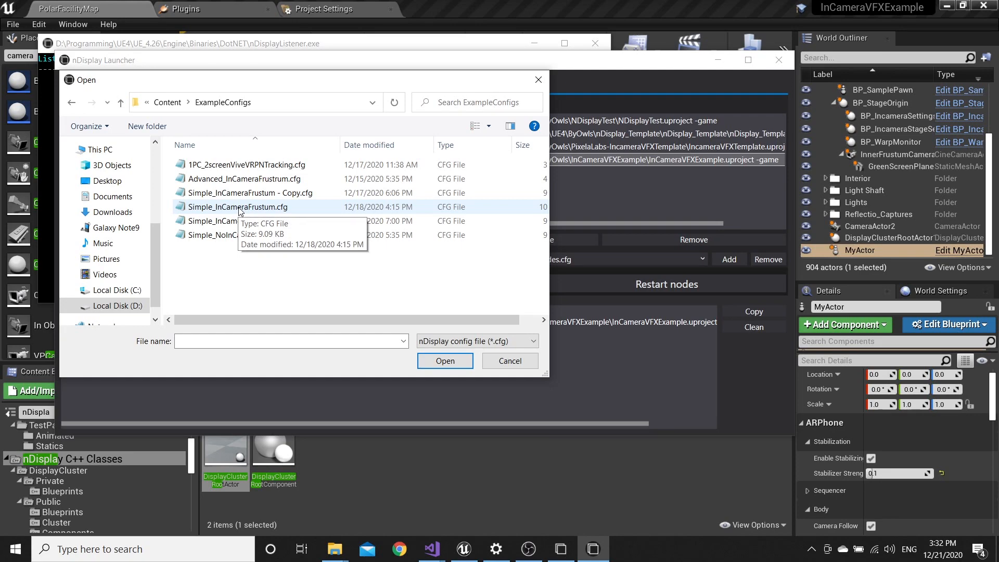
click(445, 360)
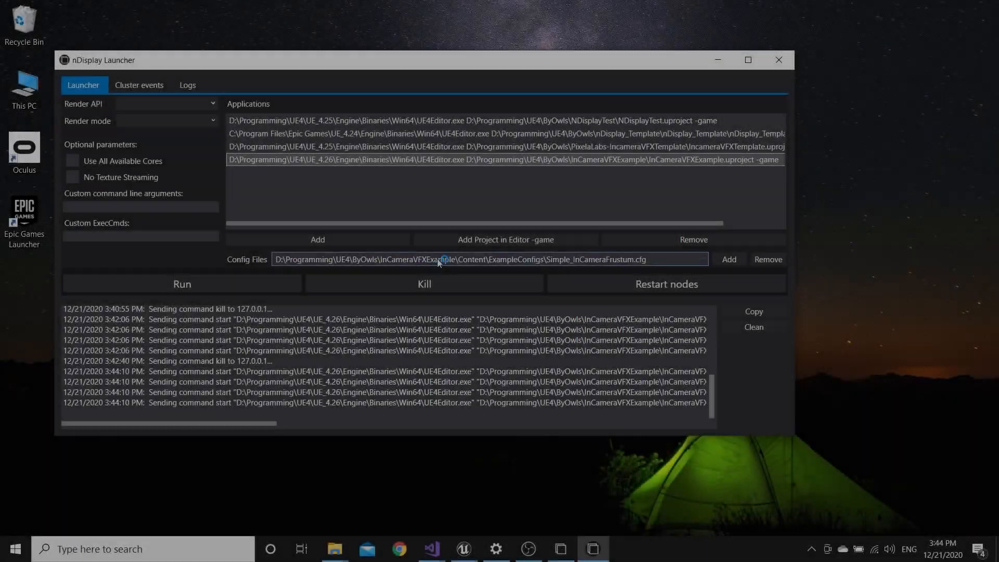
Run the InCameraVFXExample cluster and focus its polar facility render window
click(778, 60)
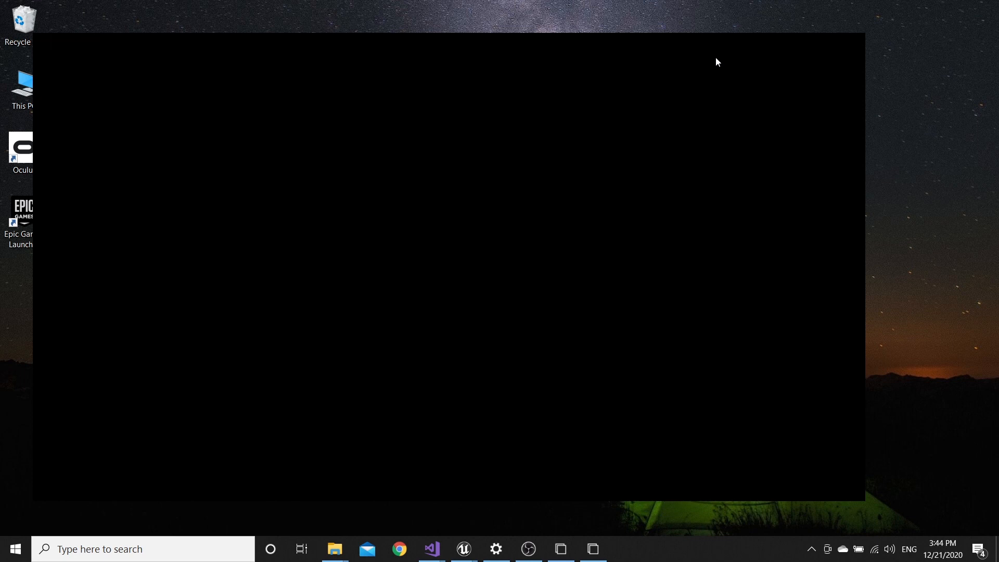
click(464, 549)
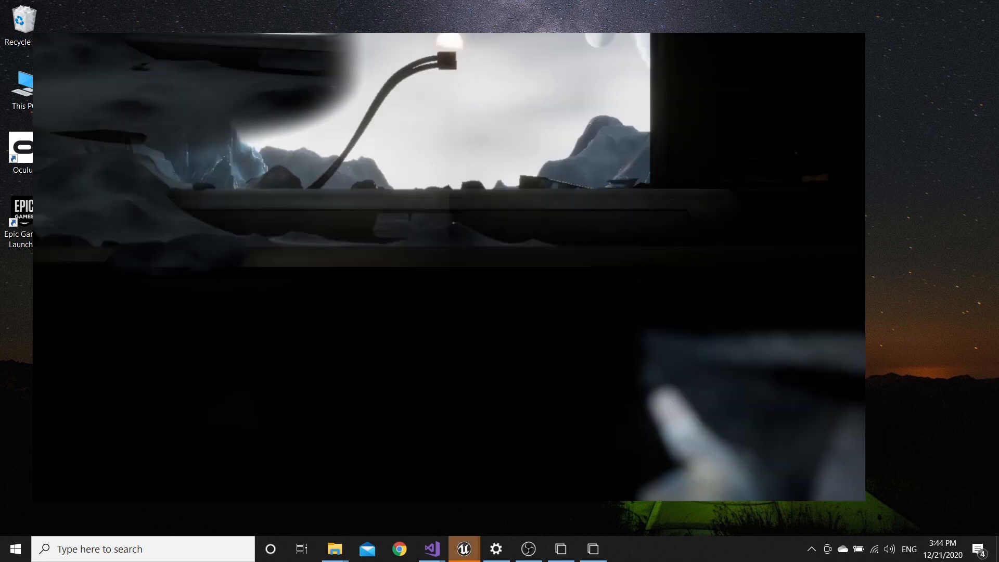